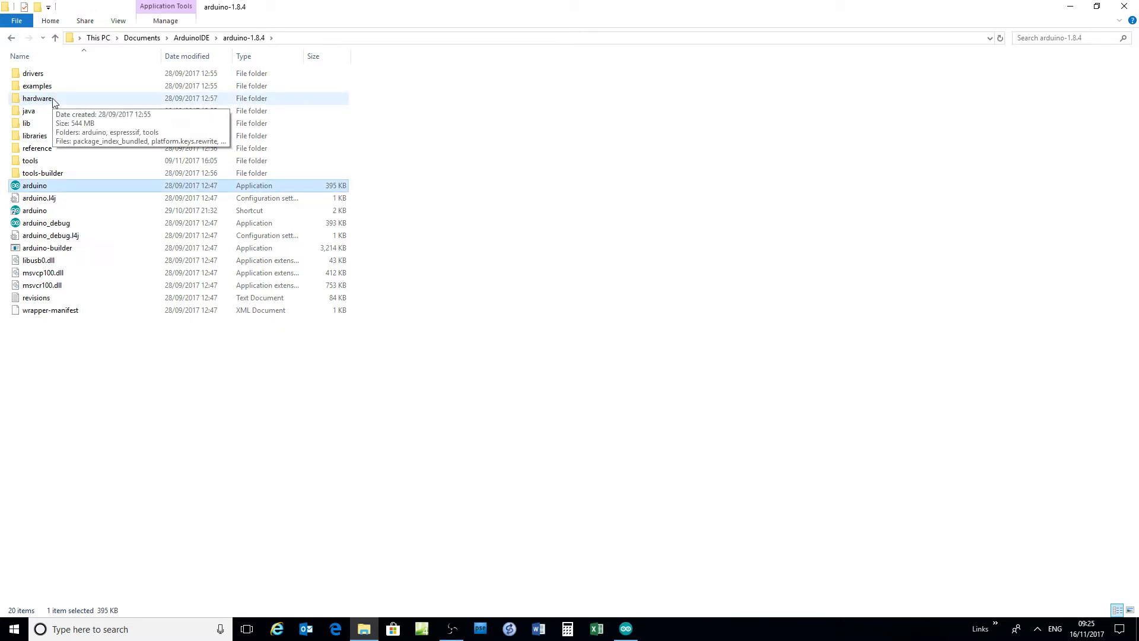
Go to hardware > espressif > esp32 and paste a 'boards - Copy' duplicate there
left_click(36, 98)
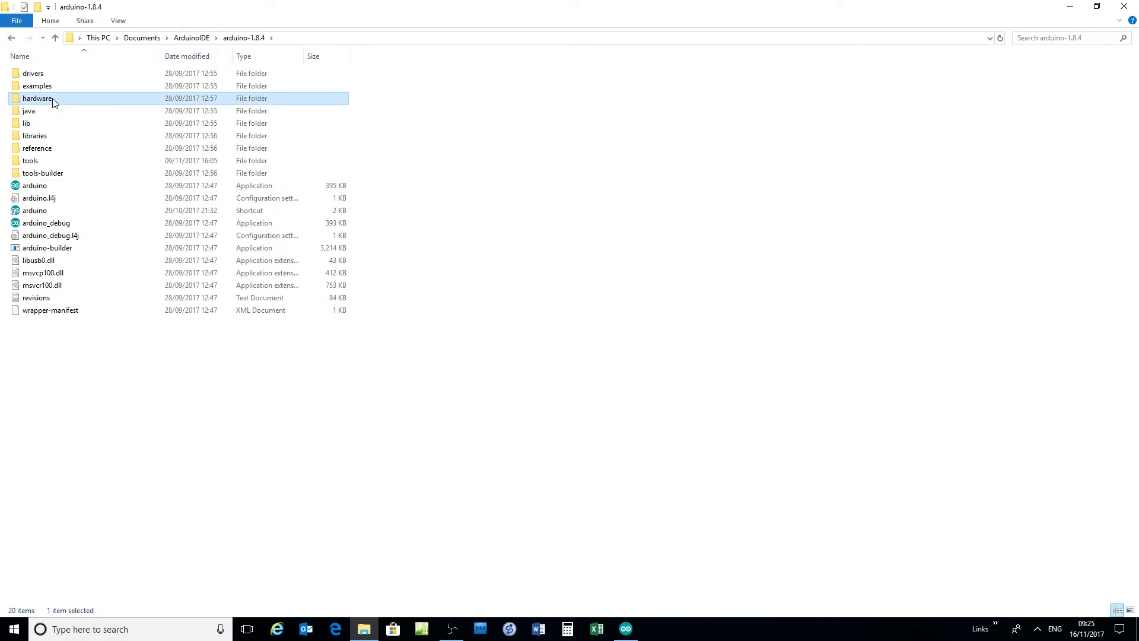
double_click(37, 98)
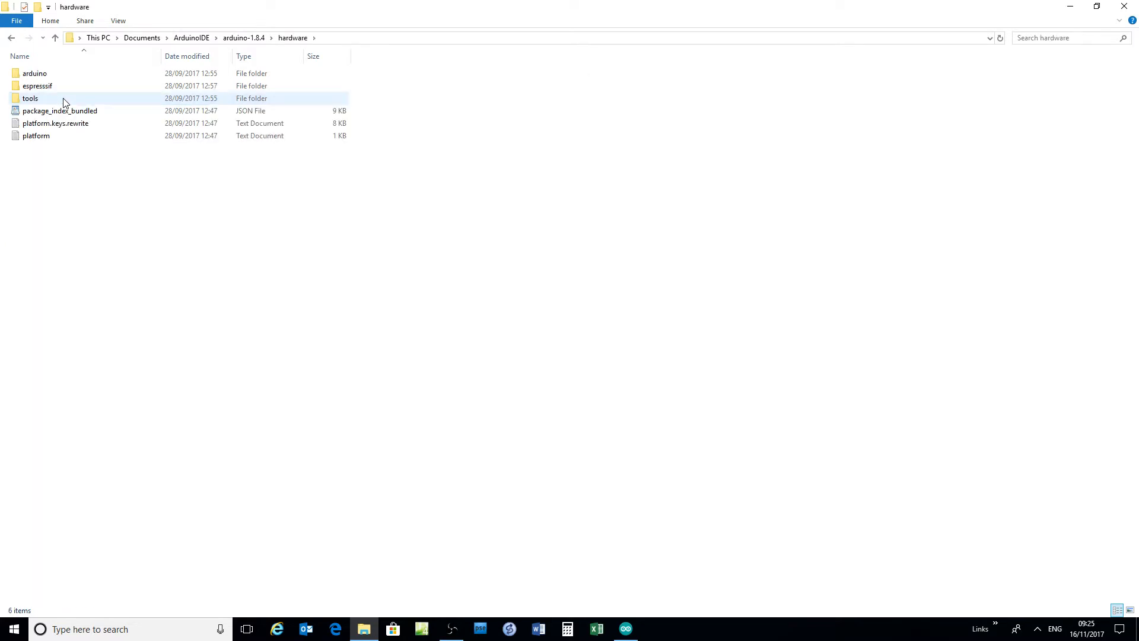
left_click(36, 85)
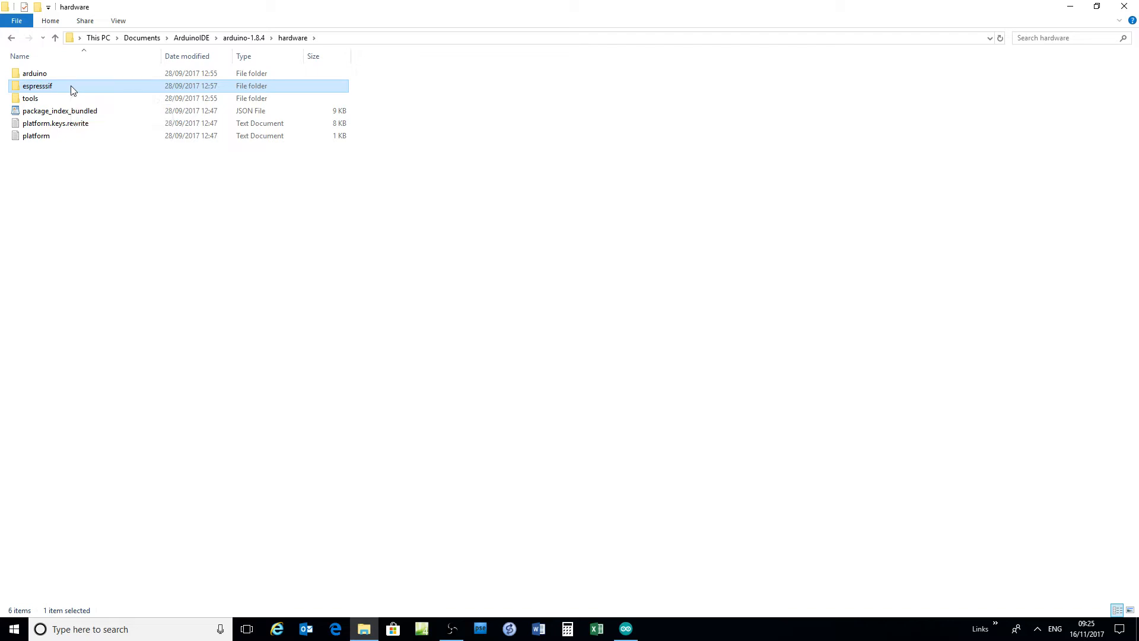
double_click(36, 86)
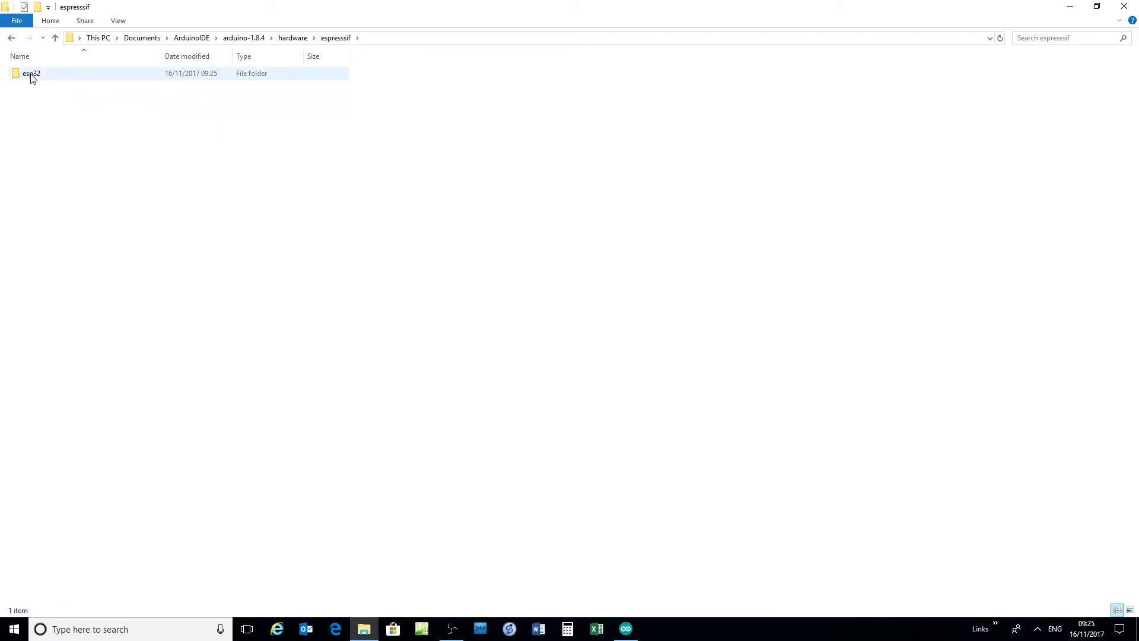
double_click(31, 73)
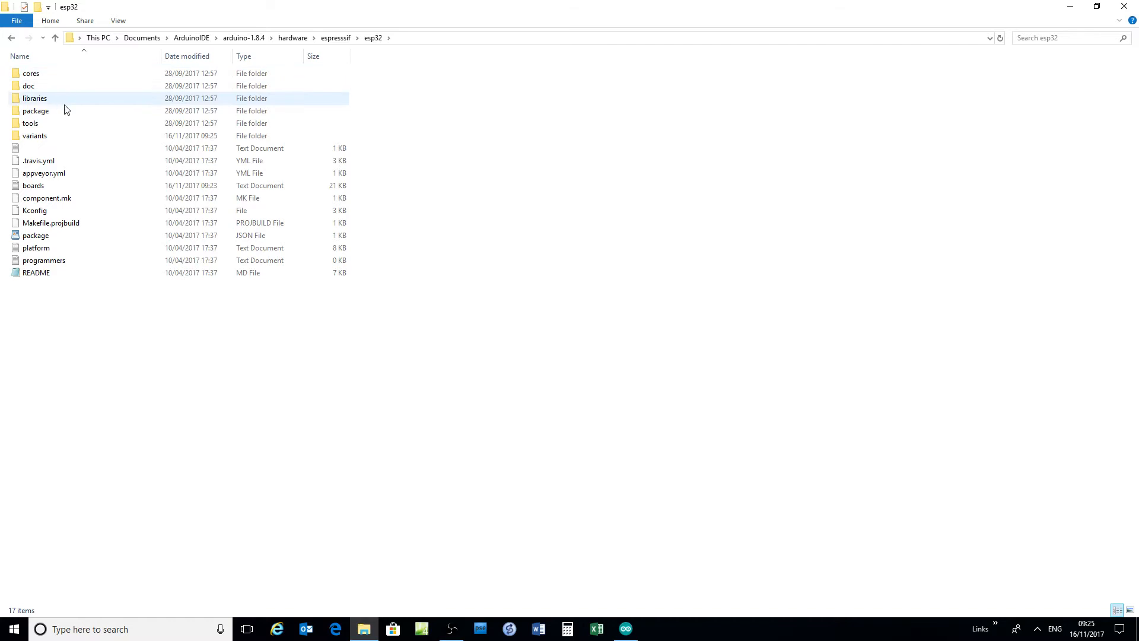
left_click(33, 186)
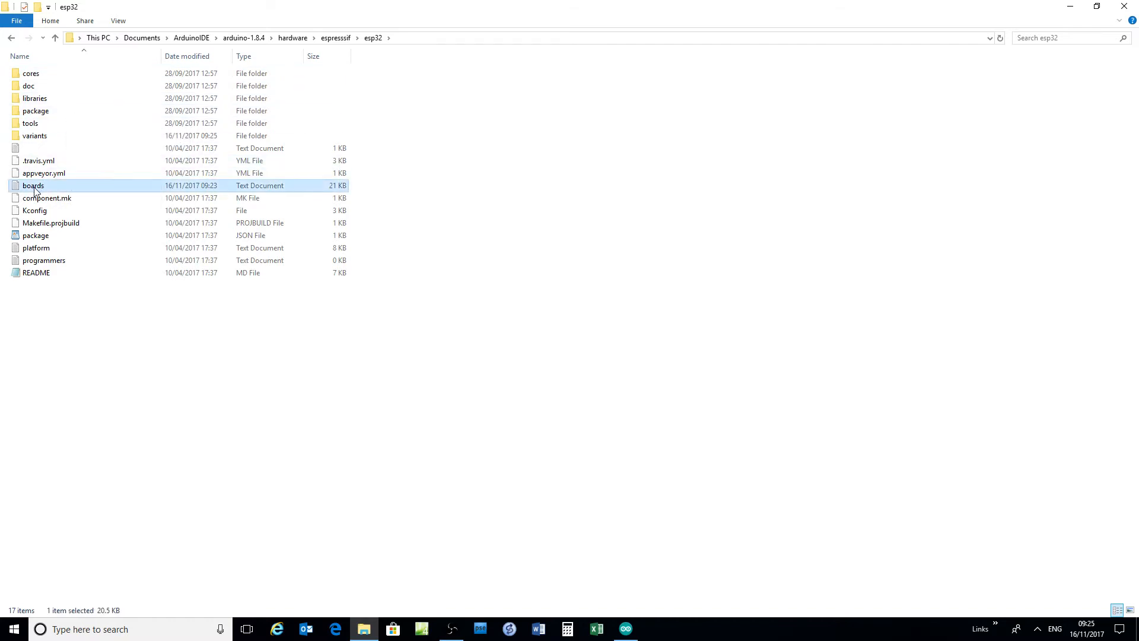
right_click(33, 185)
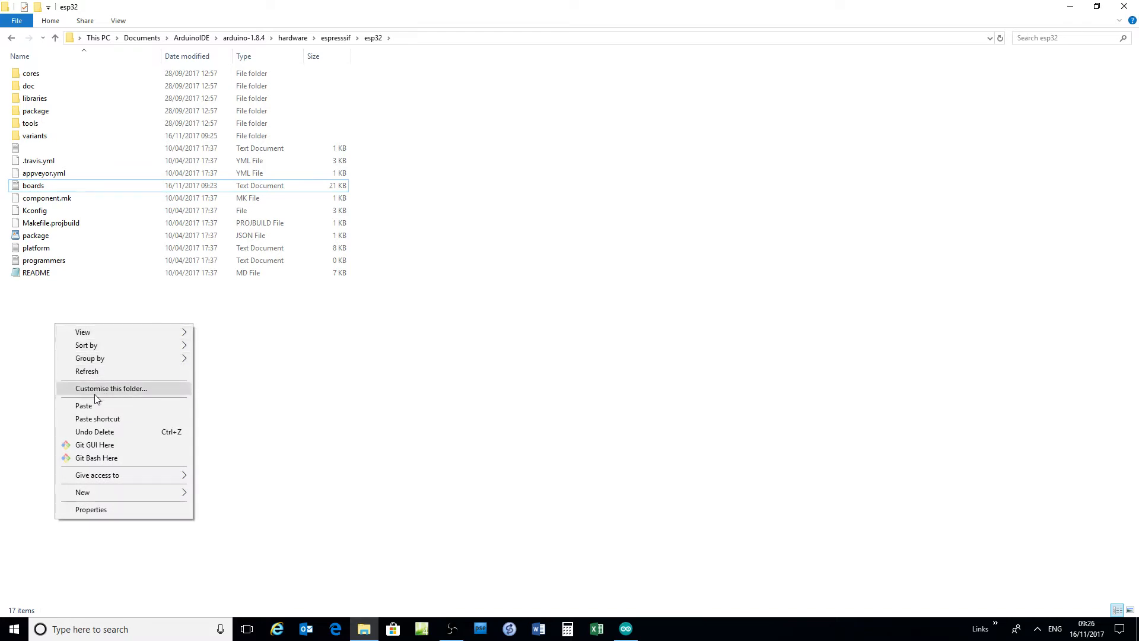
left_click(84, 406)
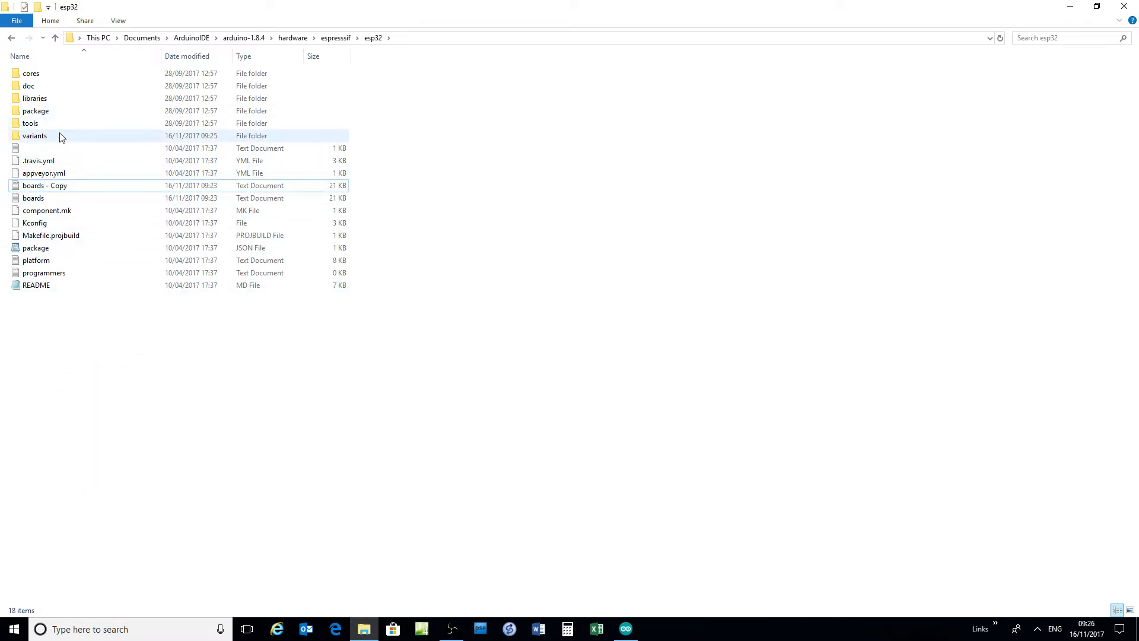
Open the variants folder and use the esp32 - Copy folder's context menu
double_click(34, 136)
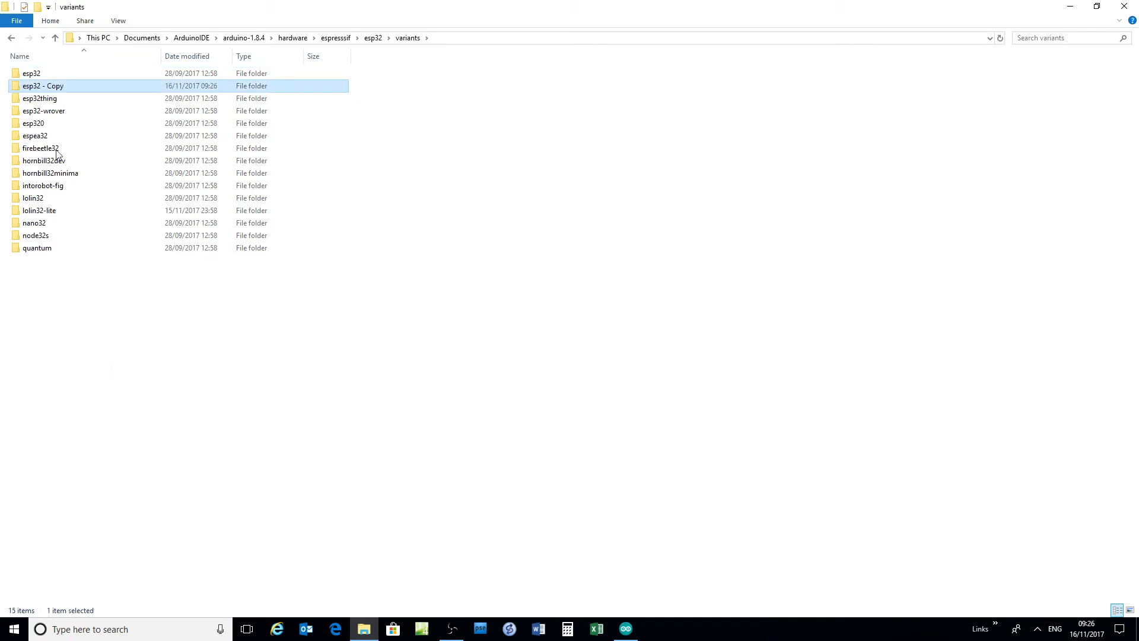
right_click(43, 86)
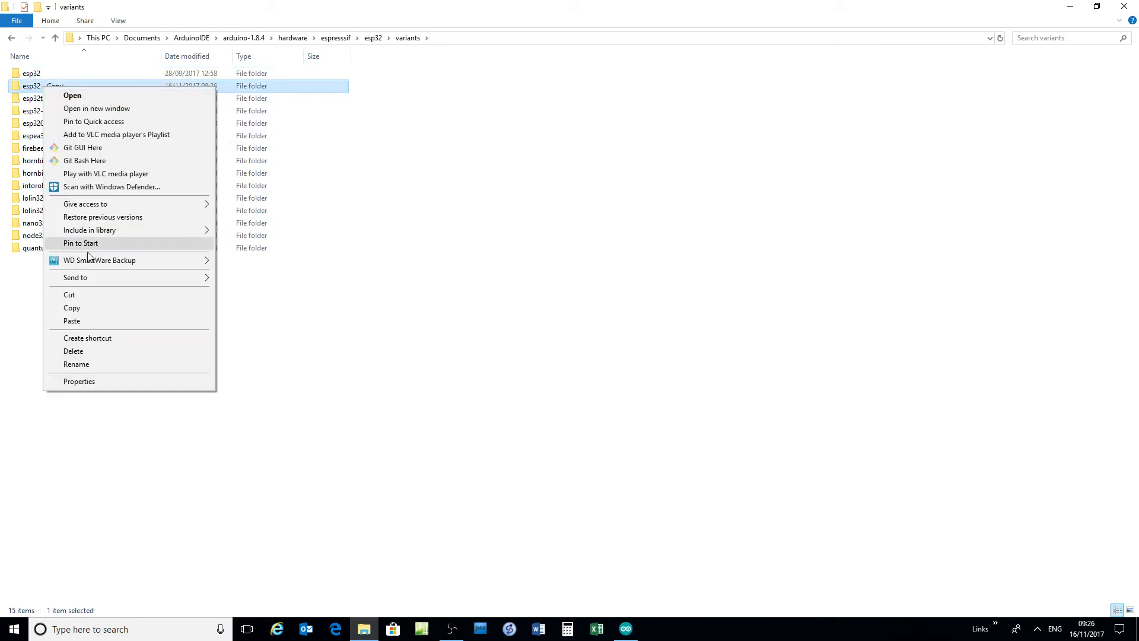
left_click(76, 363)
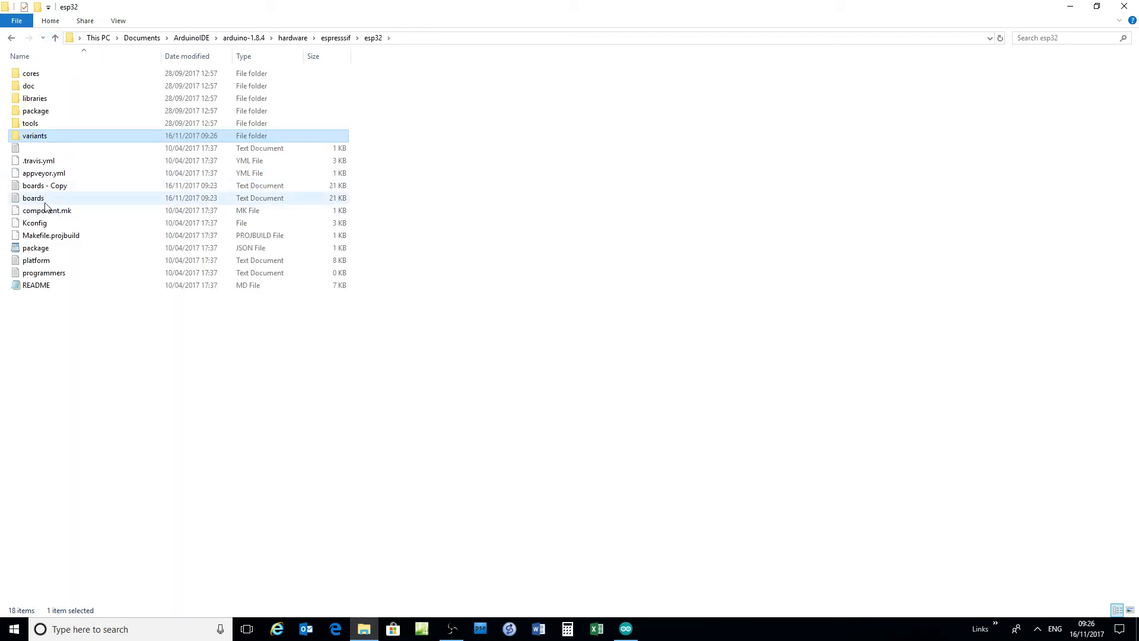
Open boards maximized in Notepad and copy the ESP32 Dev Module definition block
double_click(33, 197)
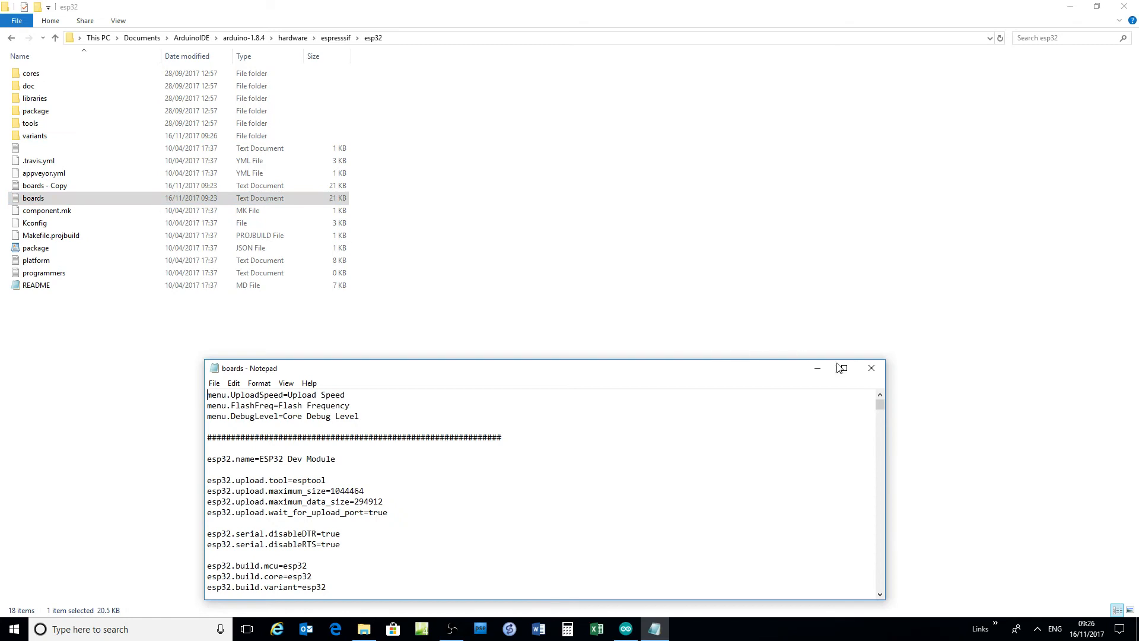
left_click(841, 368)
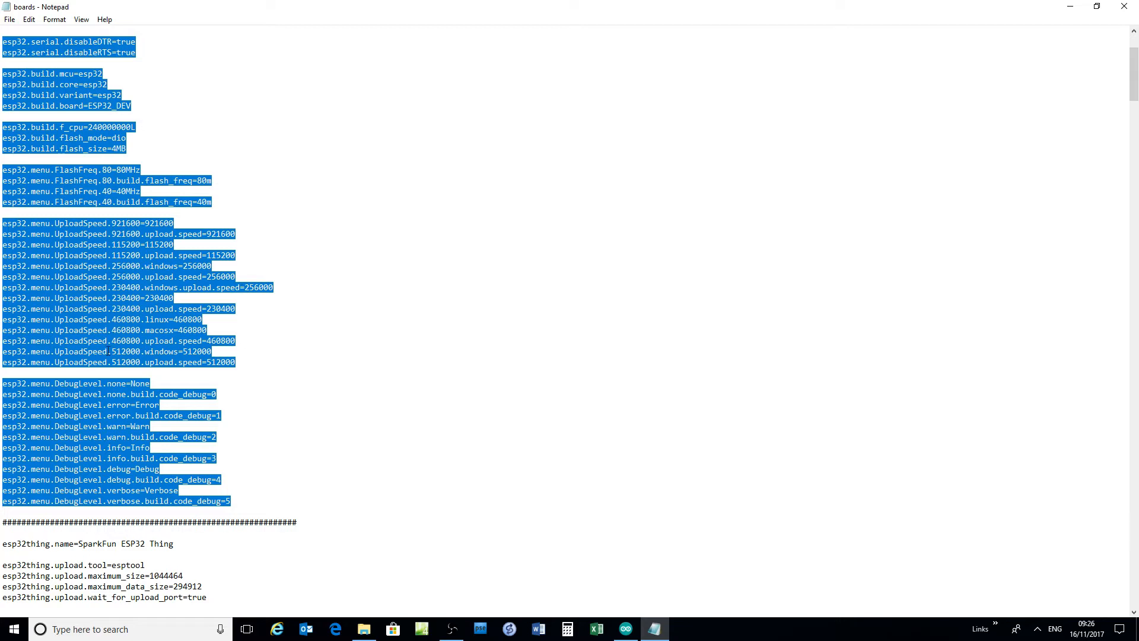
right_click(109, 349)
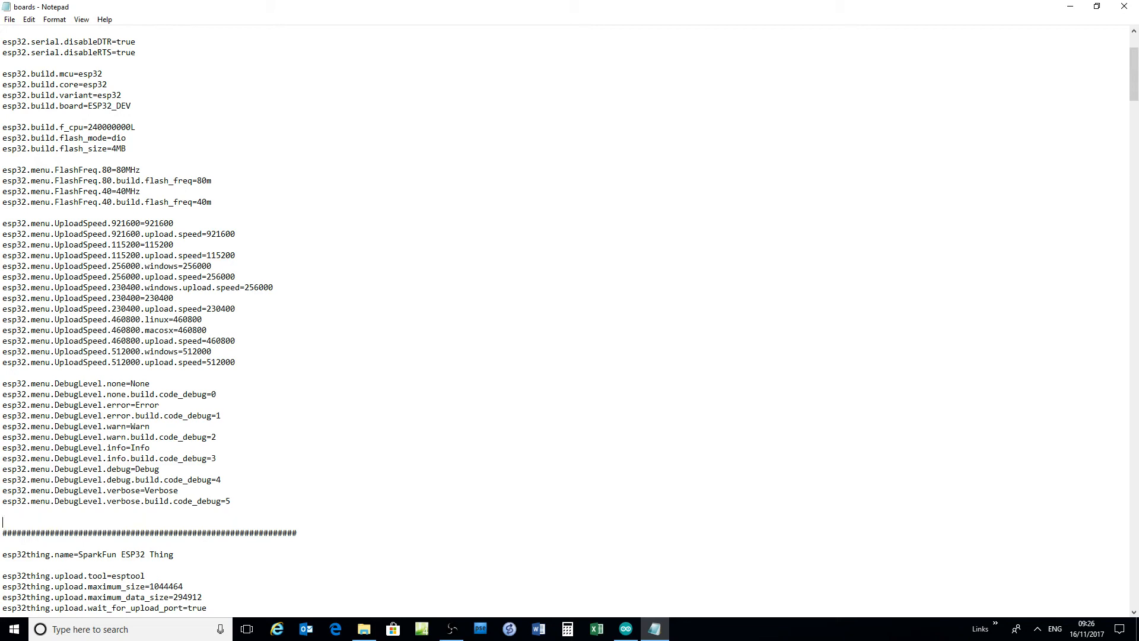
scroll("up", 3)
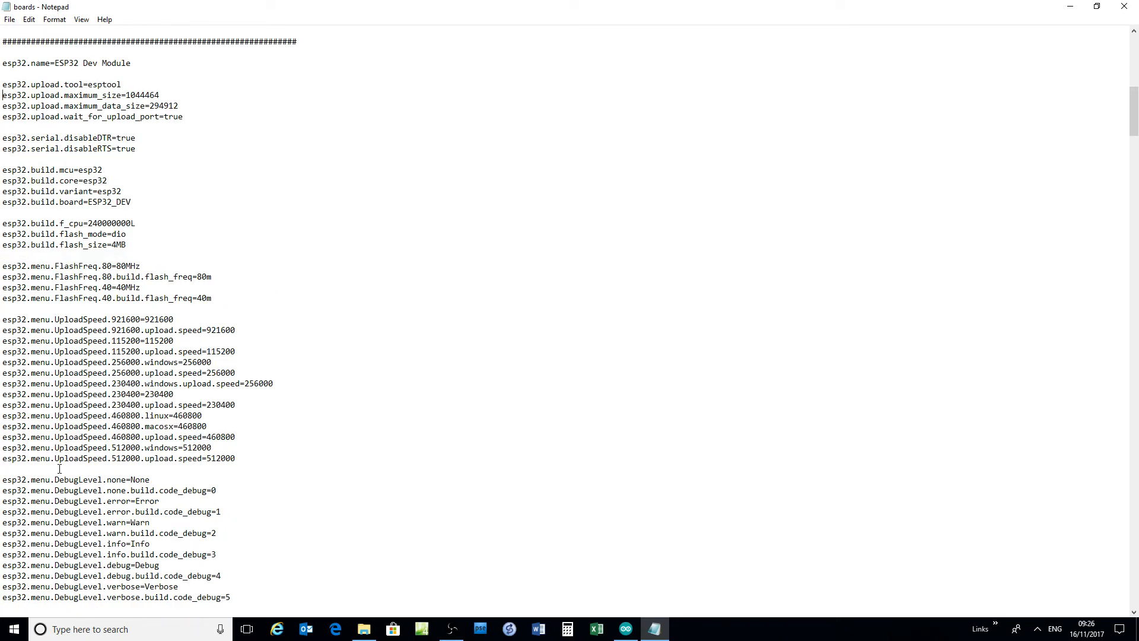
Rename the pasted board to ESP32 DOIT and select its esp32 prefix
key("BackSpace")
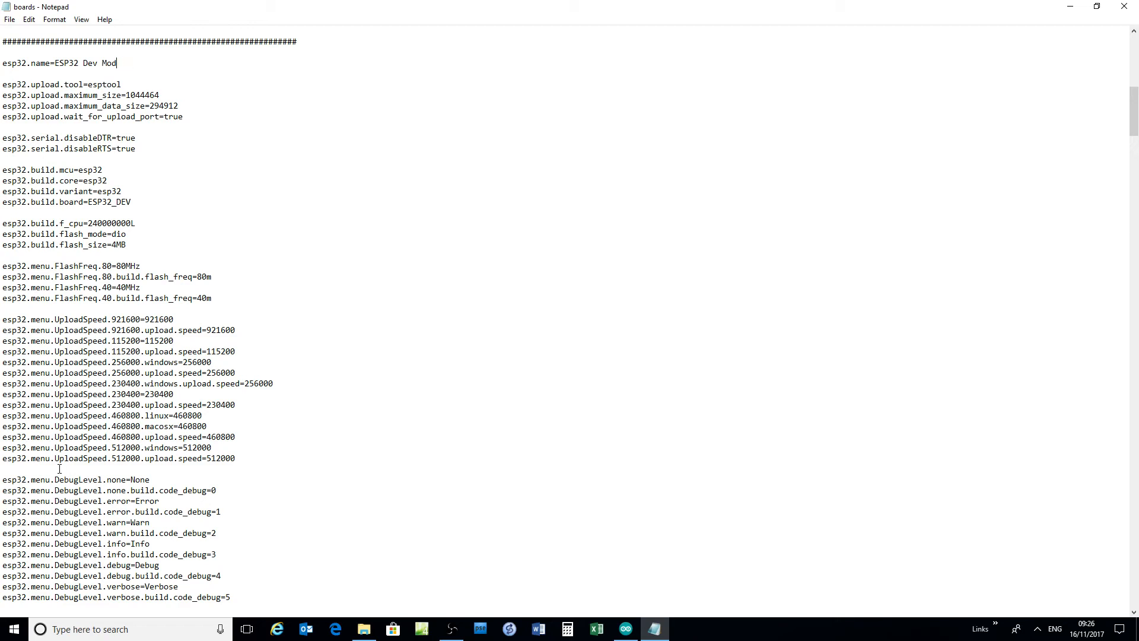
key("BackSpace")
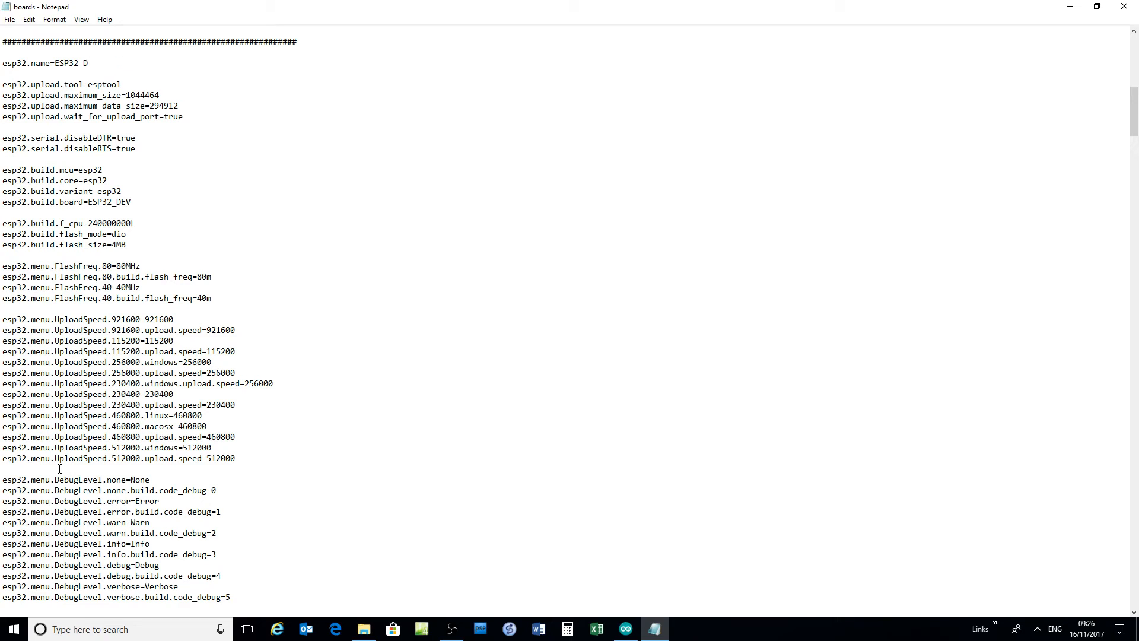
type("OIT")
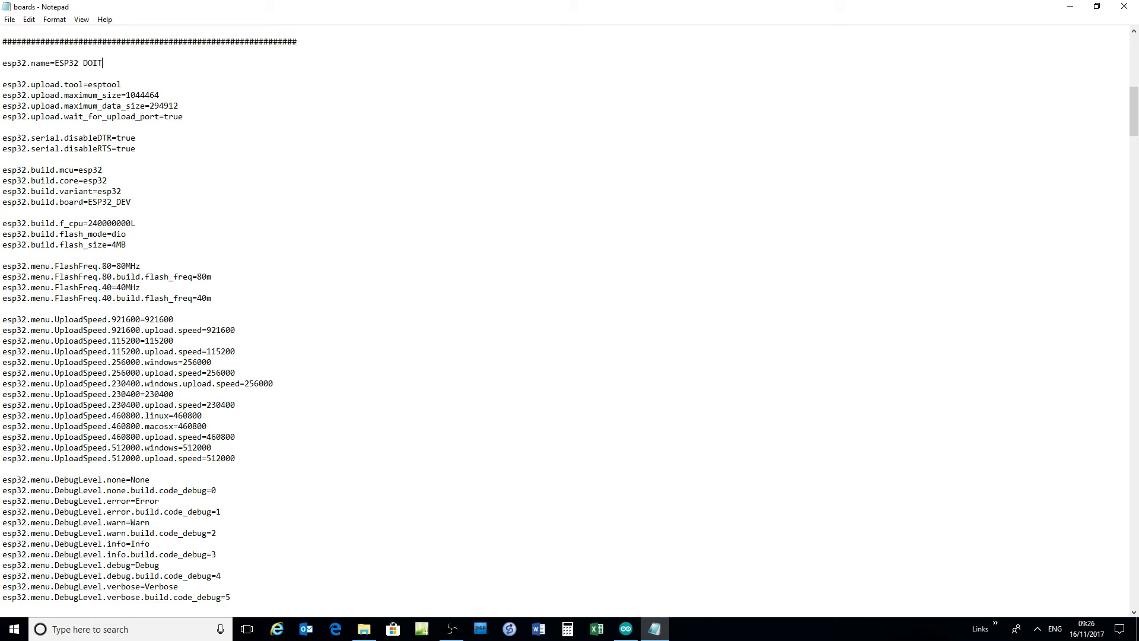
mouse_move(33, 65)
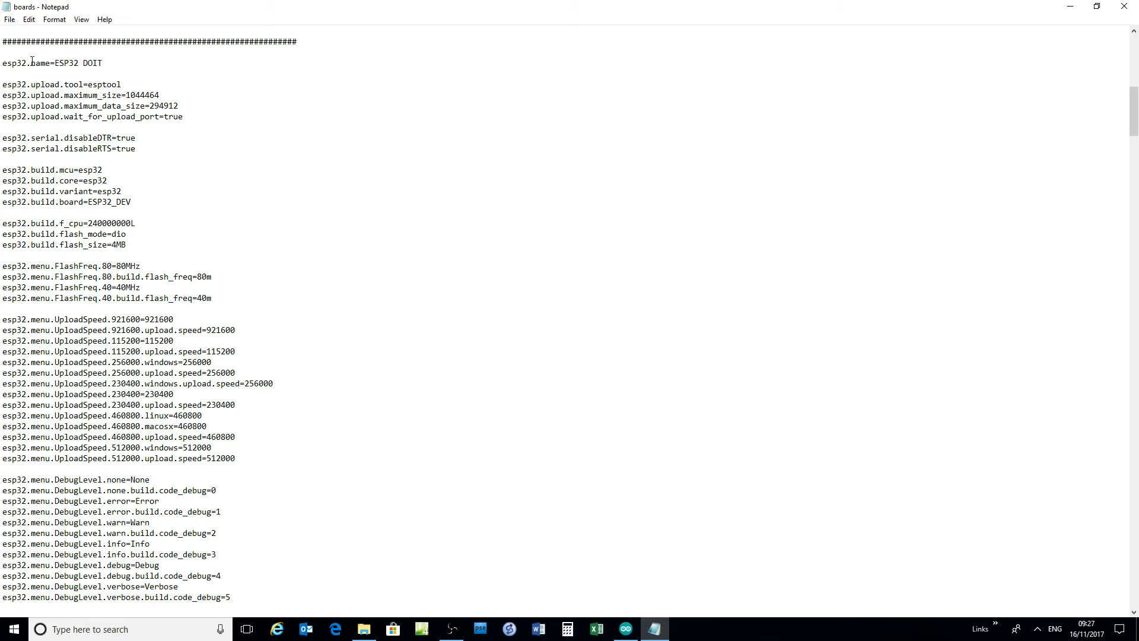
double_click(14, 63)
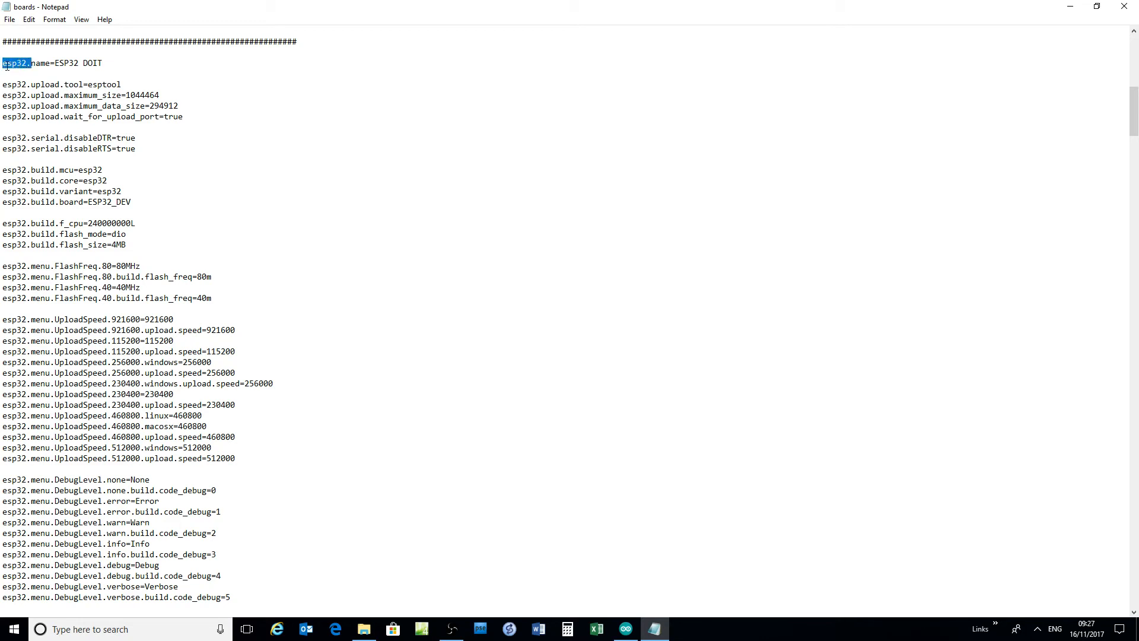
mouse_move(39, 25)
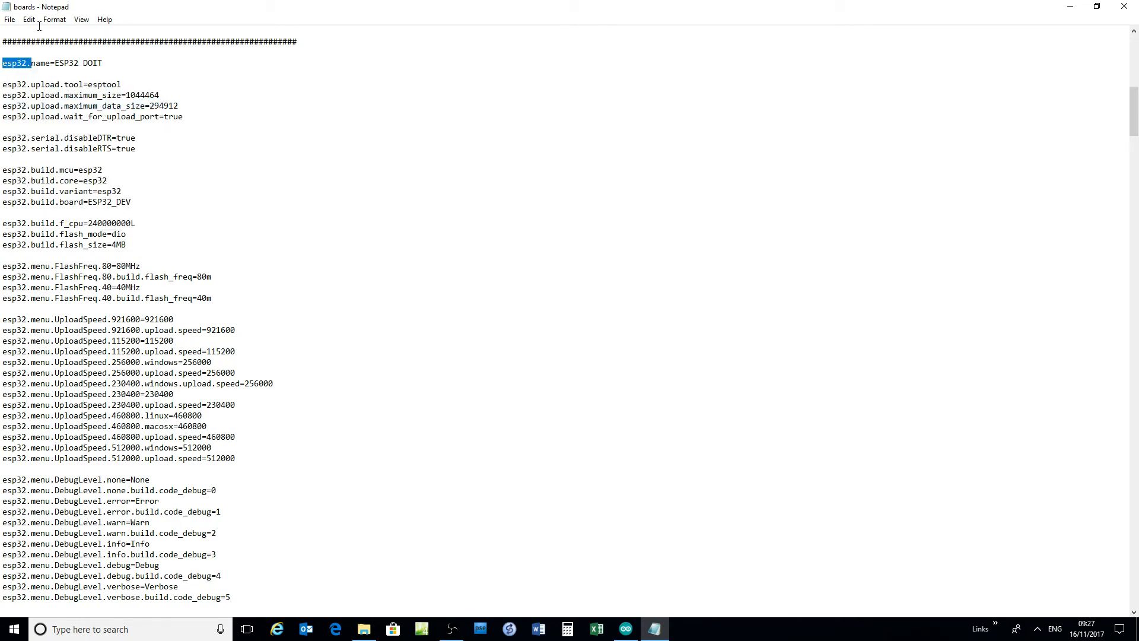
Set up Replace to find 'esp32.' and replace it with 'esp32-DOIT.'
left_click(29, 19)
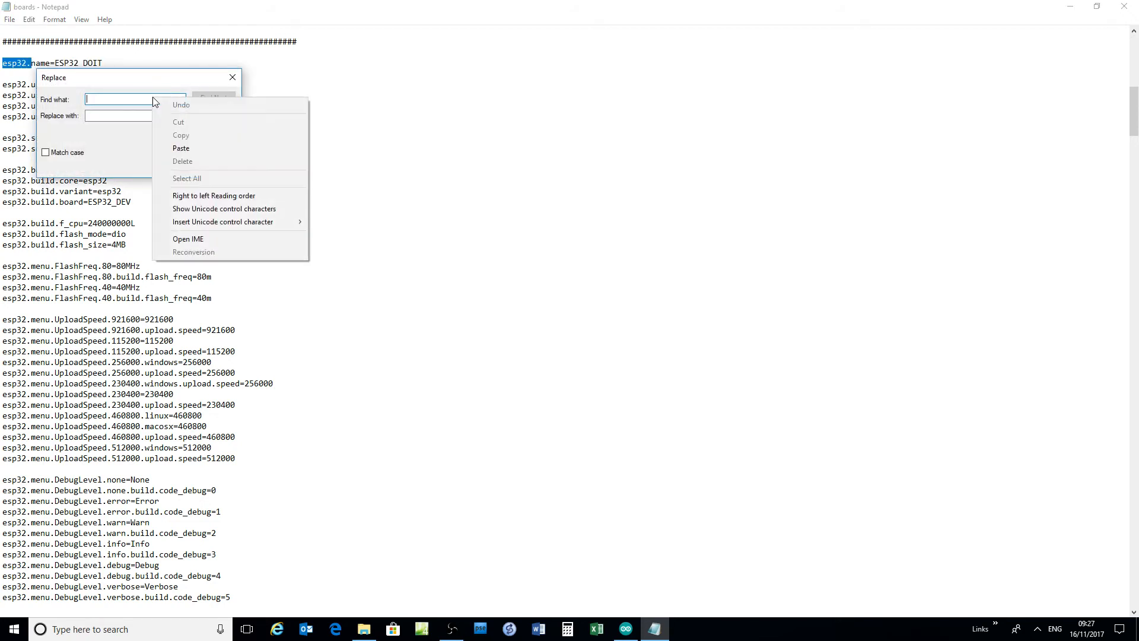
left_click(180, 148)
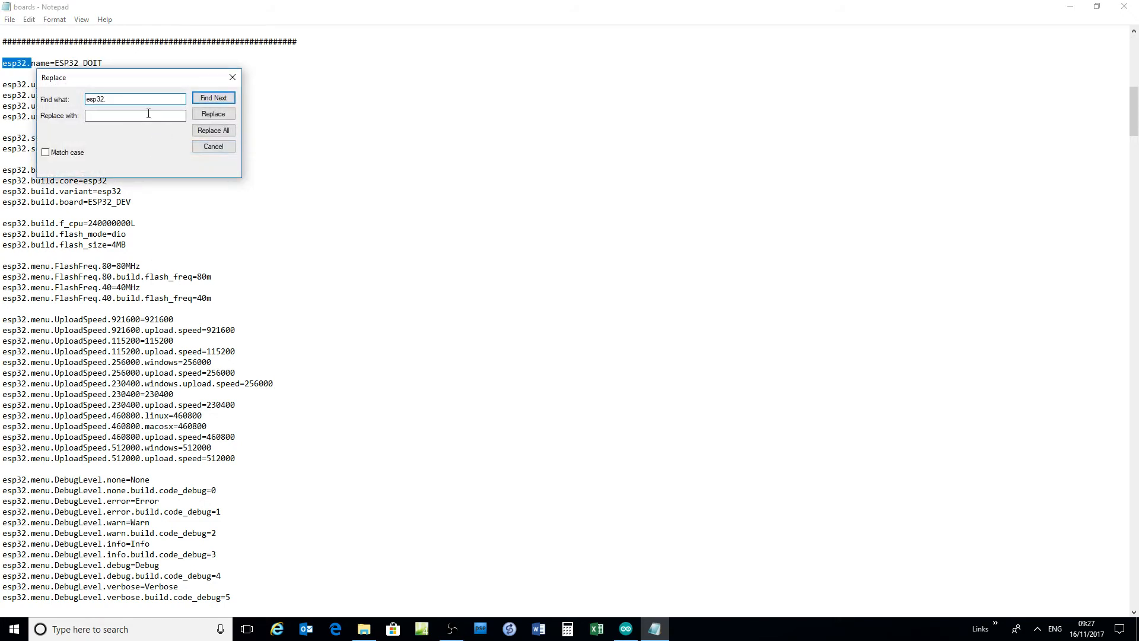
right_click(134, 116)
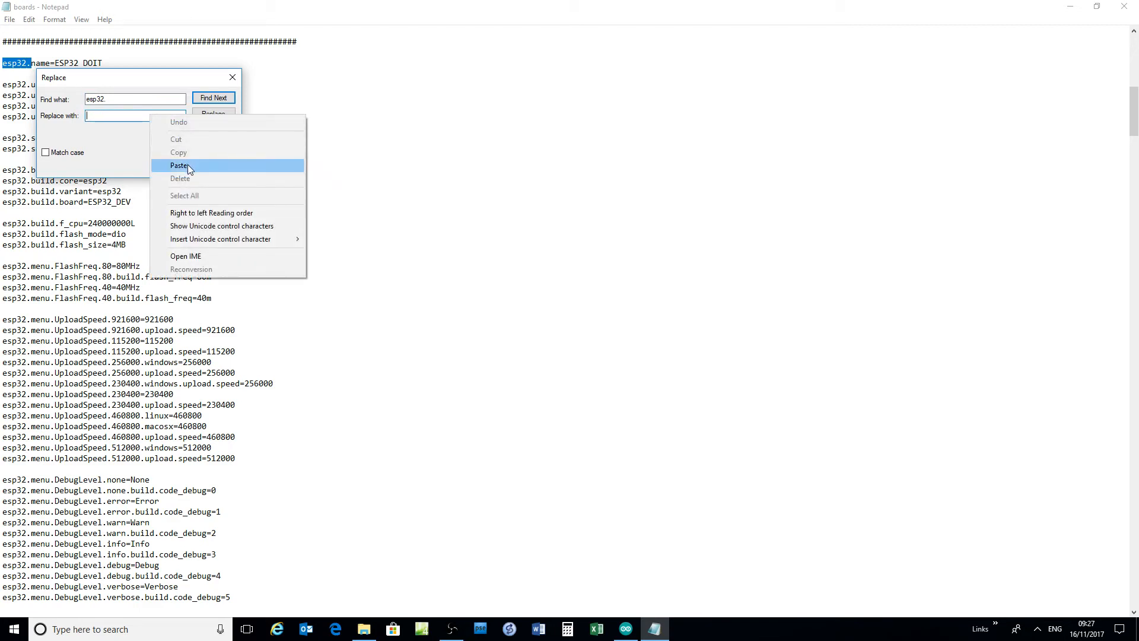
left_click(180, 166)
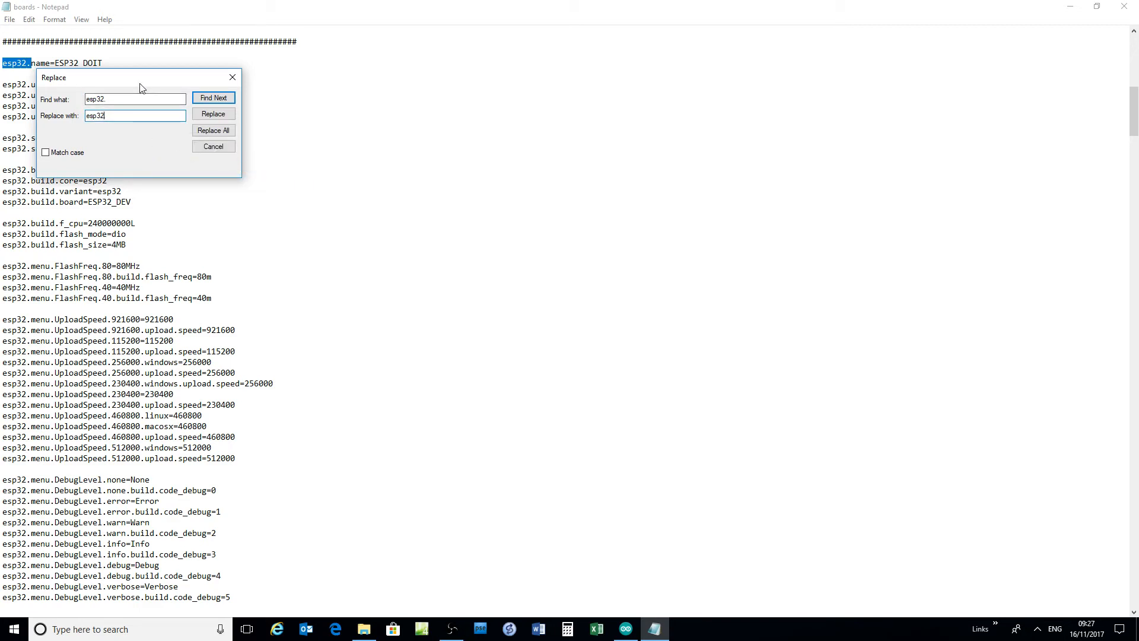
type("-DOIT")
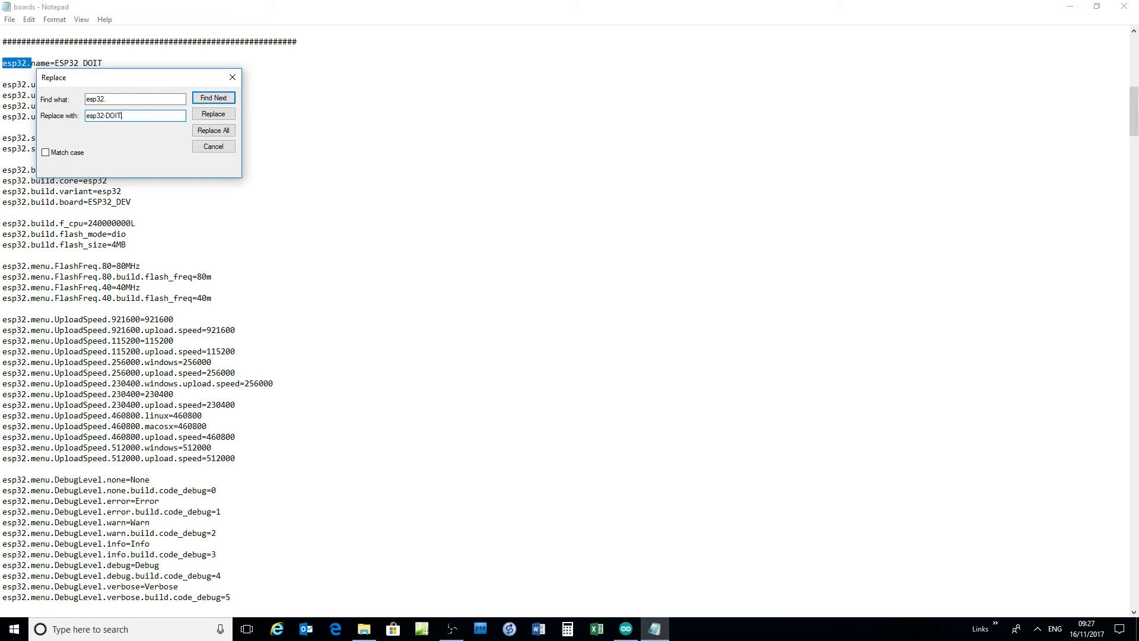
type(".")
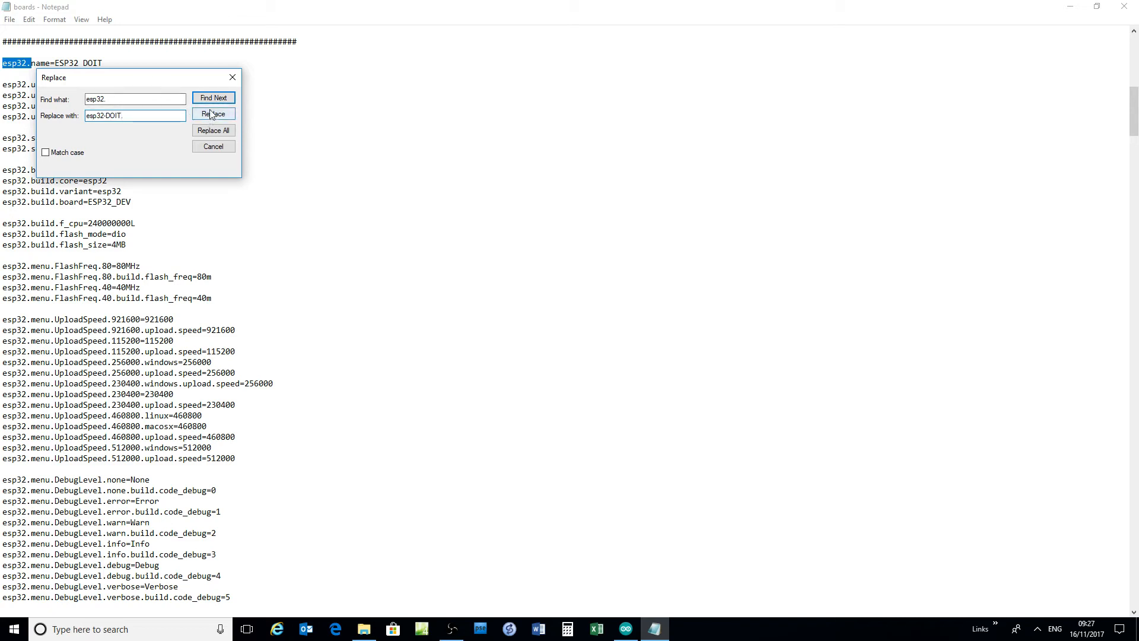
Replace each esp32. prefix until no matches remain, then close Replace
left_click(213, 114)
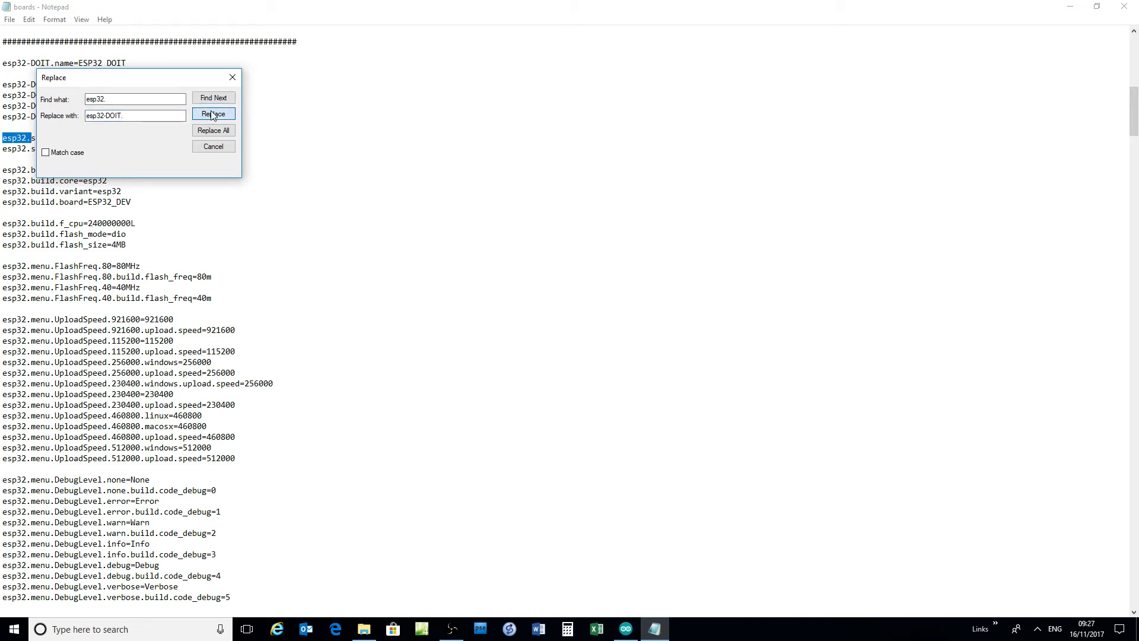
left_click(213, 114)
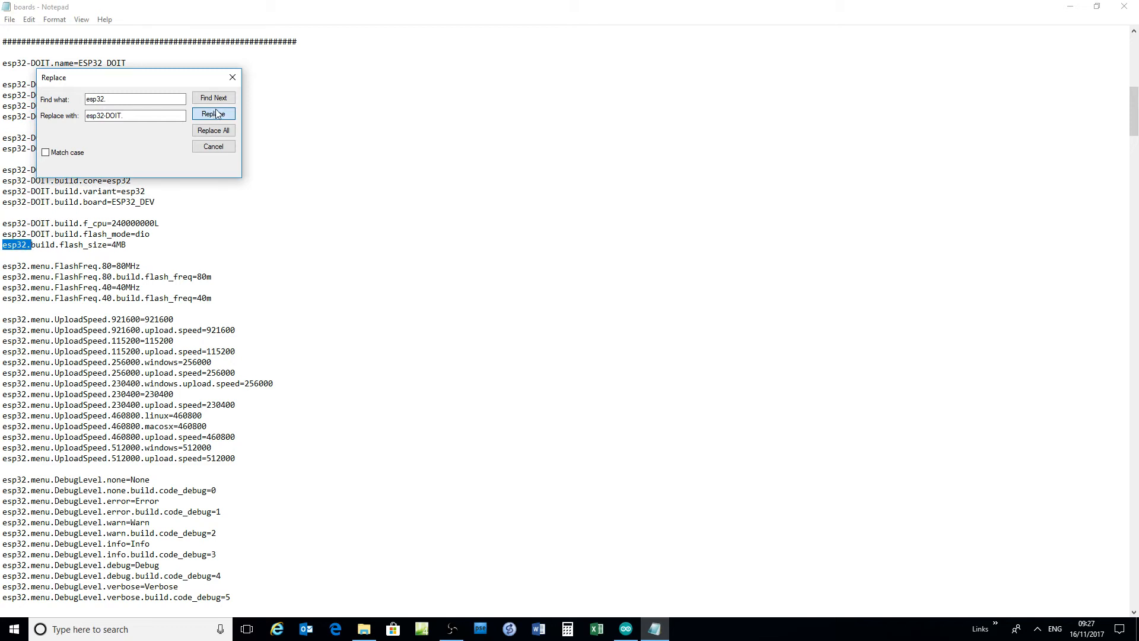
left_click(213, 114)
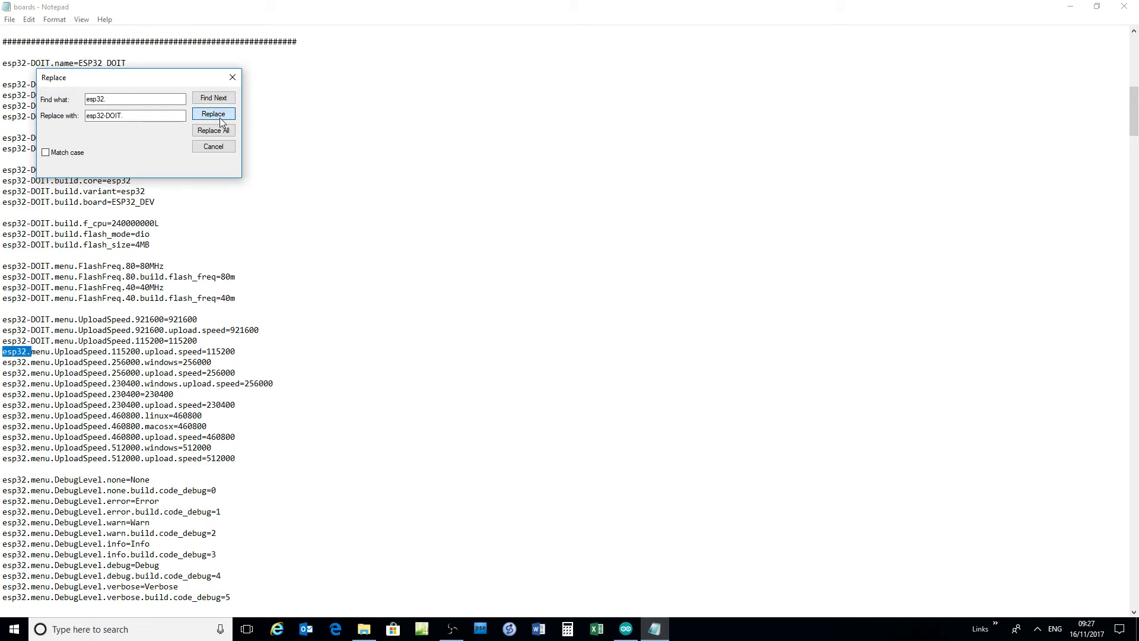
left_click(213, 113)
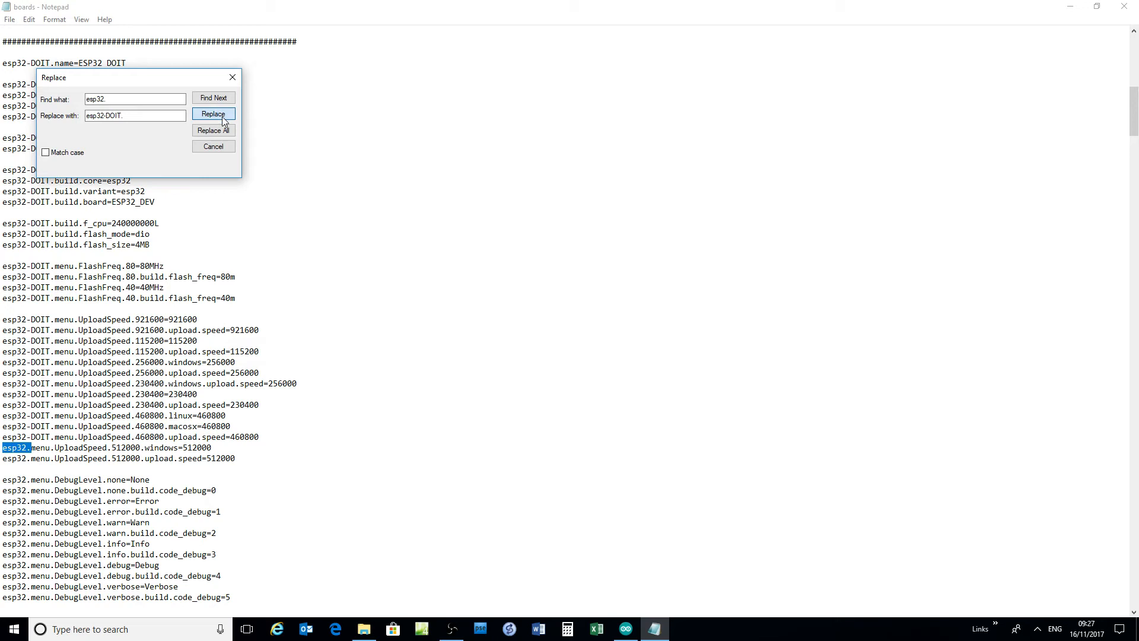
left_click(213, 113)
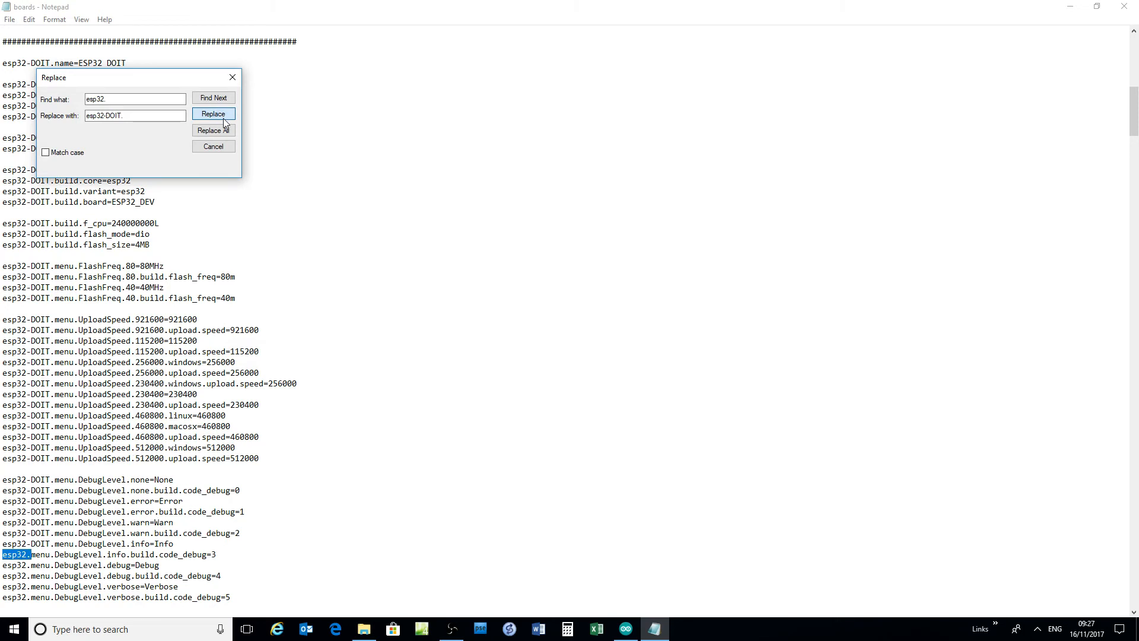
left_click(213, 113)
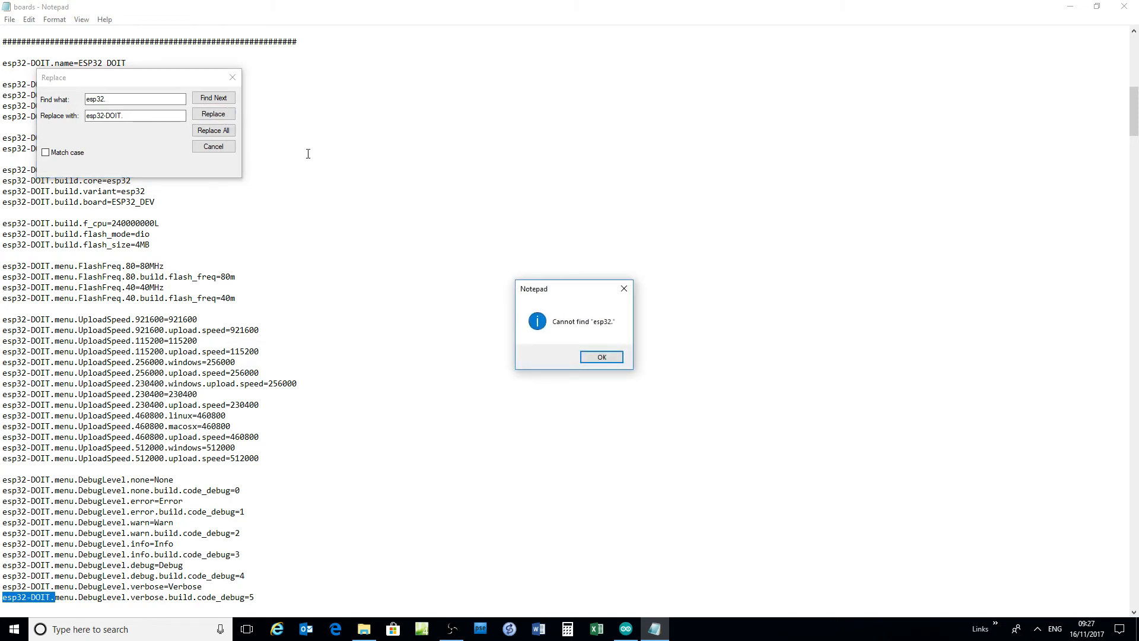
left_click(601, 357)
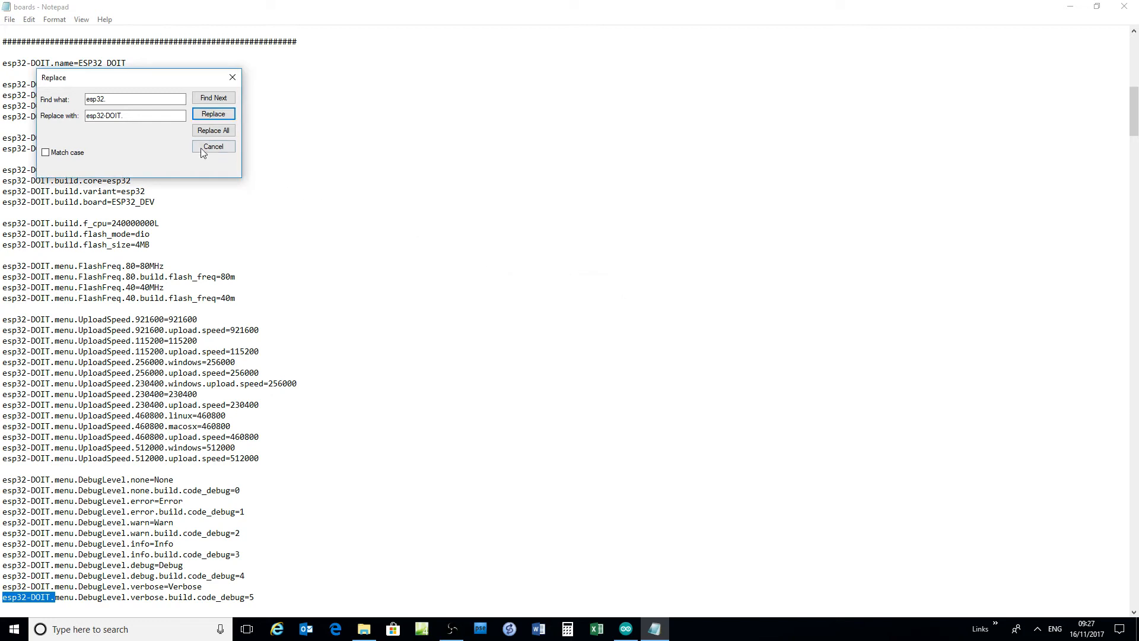
left_click(213, 146)
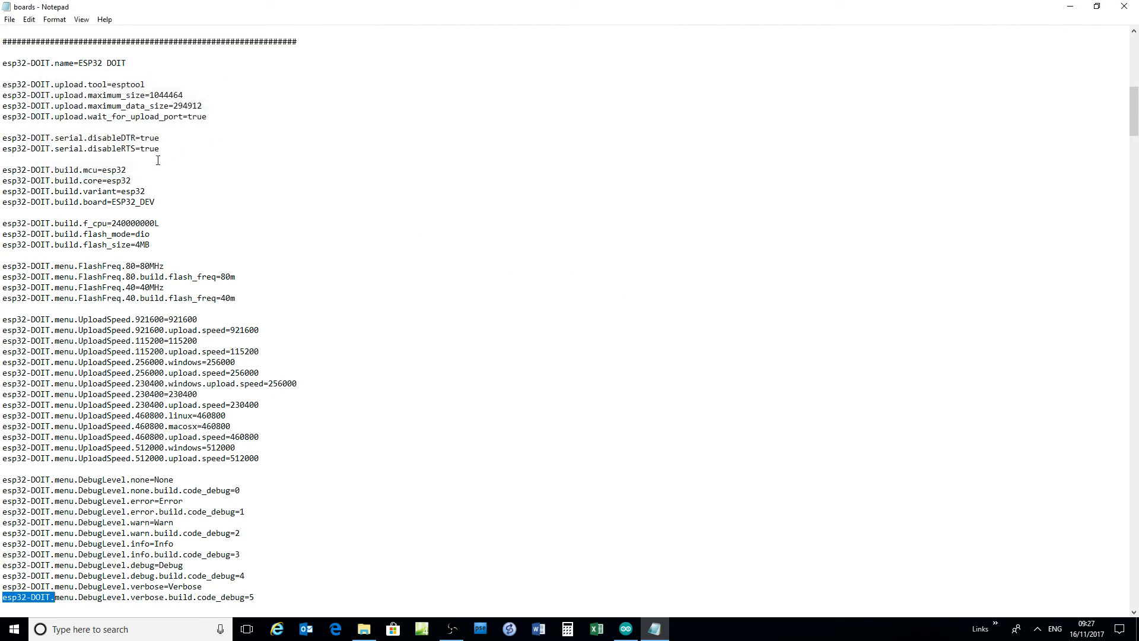
mouse_move(139, 204)
type("-")
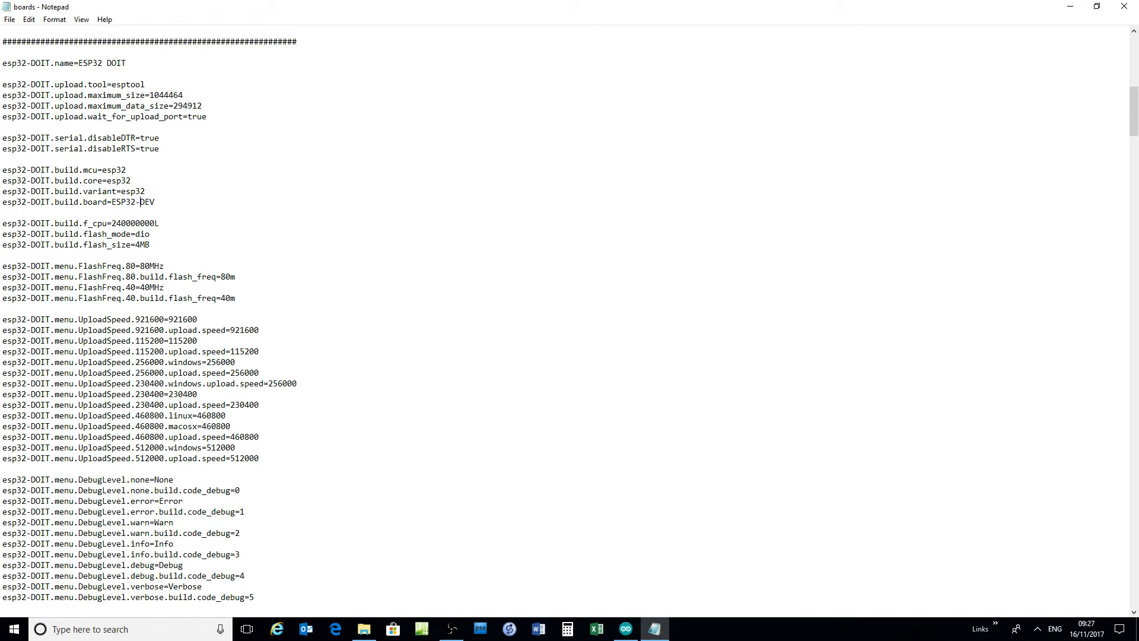
Change build.board from ESP32_DEV to ESP32-DOIT and close Notepad, saving boards
type("DOITV")
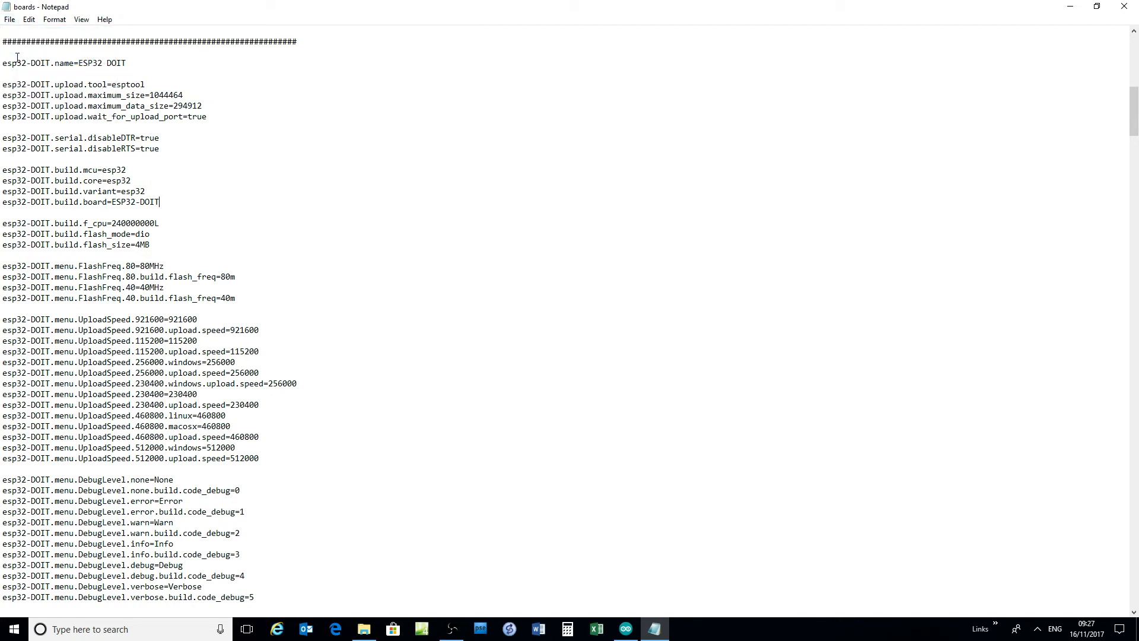
left_click(362, 629)
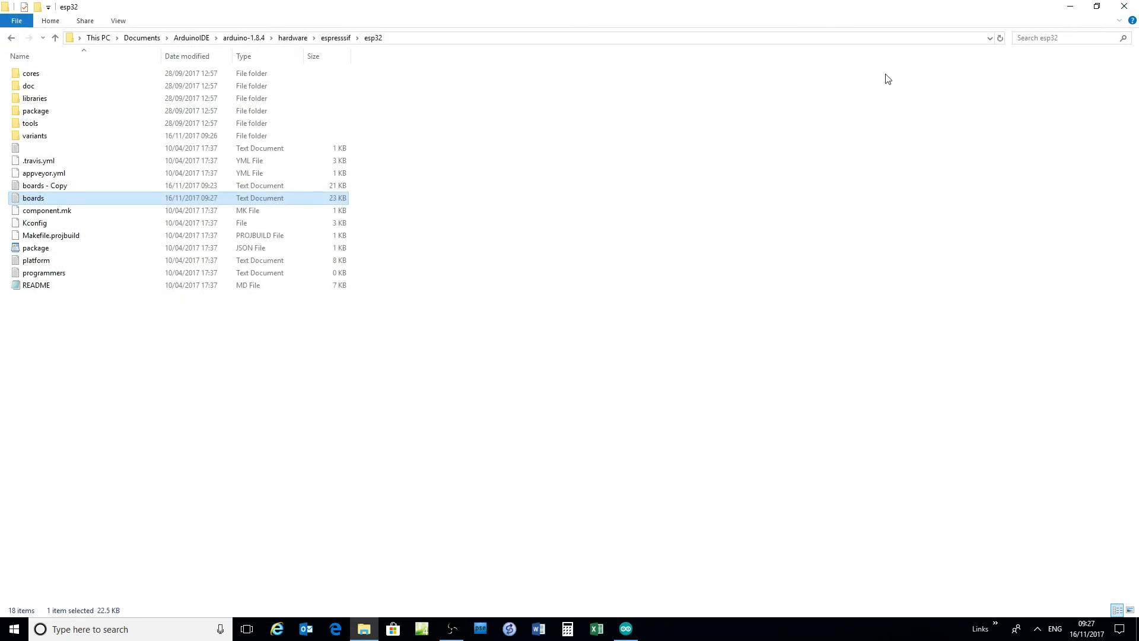
Go up two levels to arduino-1.8.4 and launch the arduino application
left_click(55, 38)
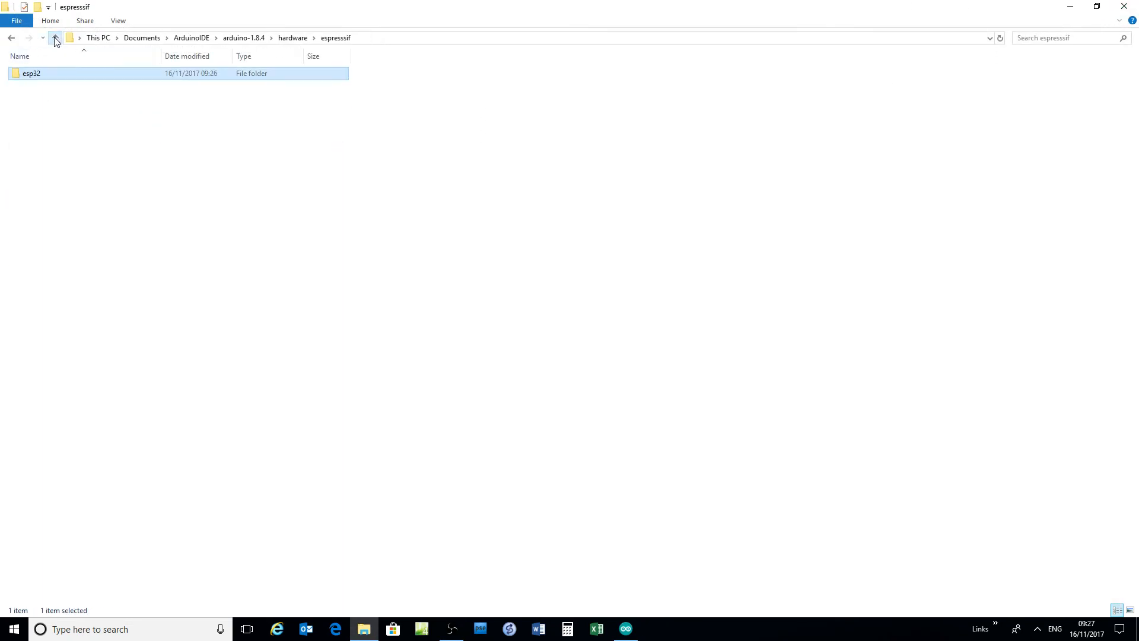
left_click(56, 38)
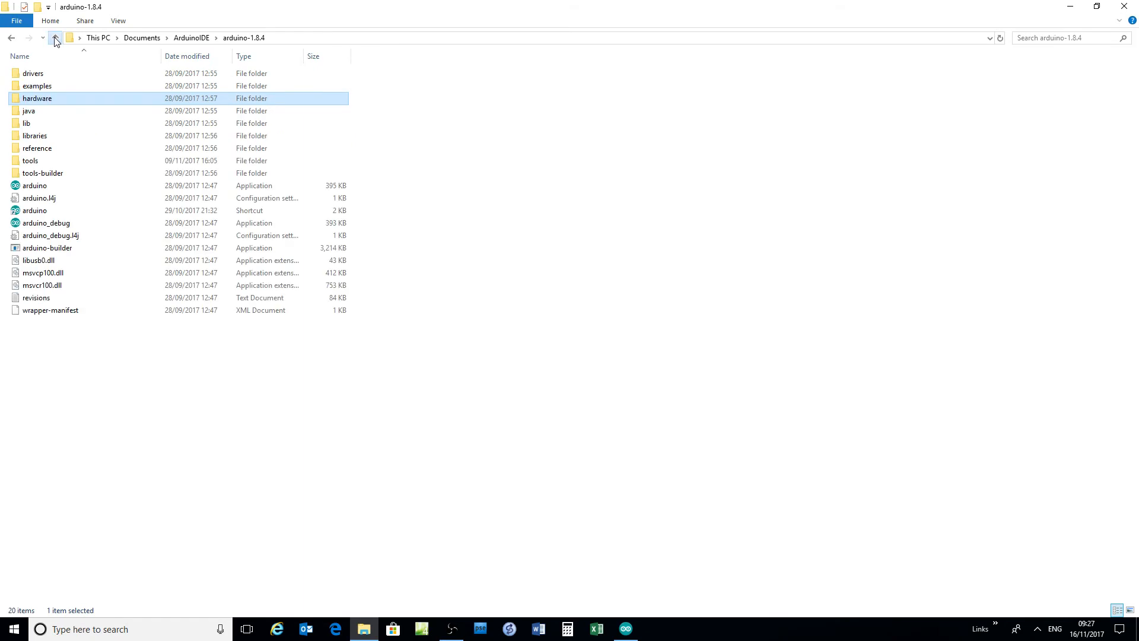
left_click(34, 185)
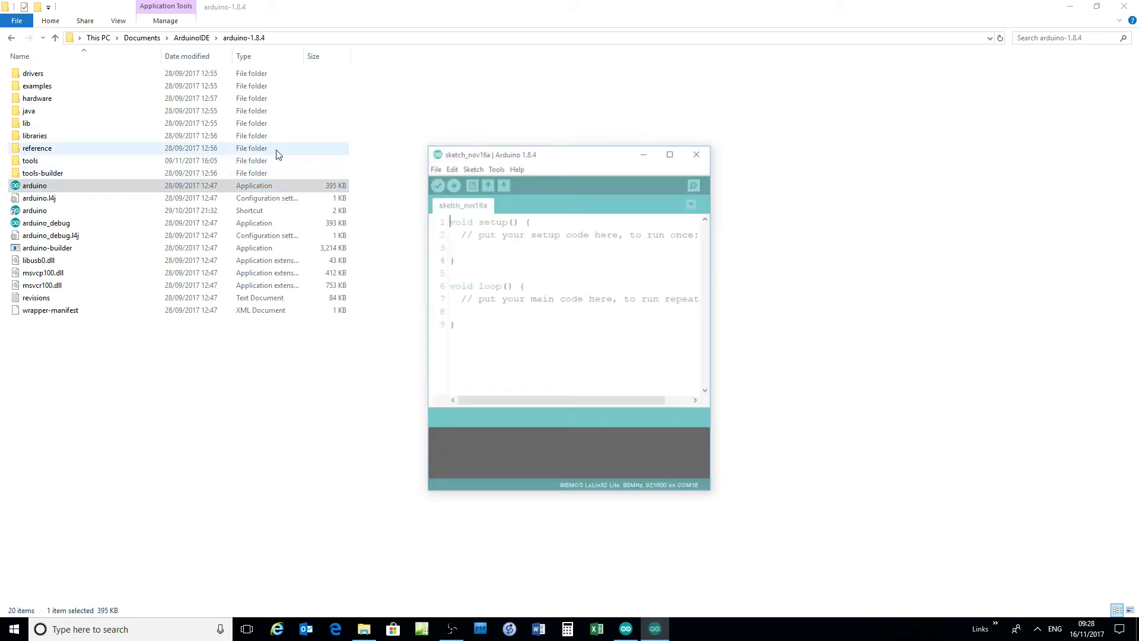
Open the Tools > Board list and scroll to the ESP32 Arduino section for ESP32 DOIT
left_click(495, 167)
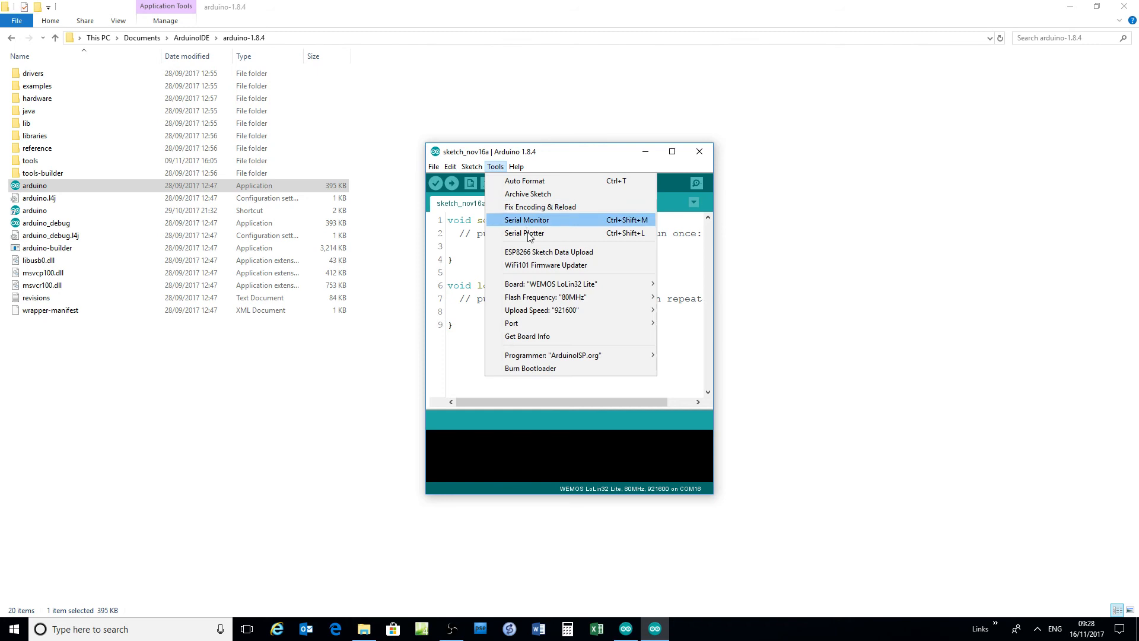
left_click(550, 283)
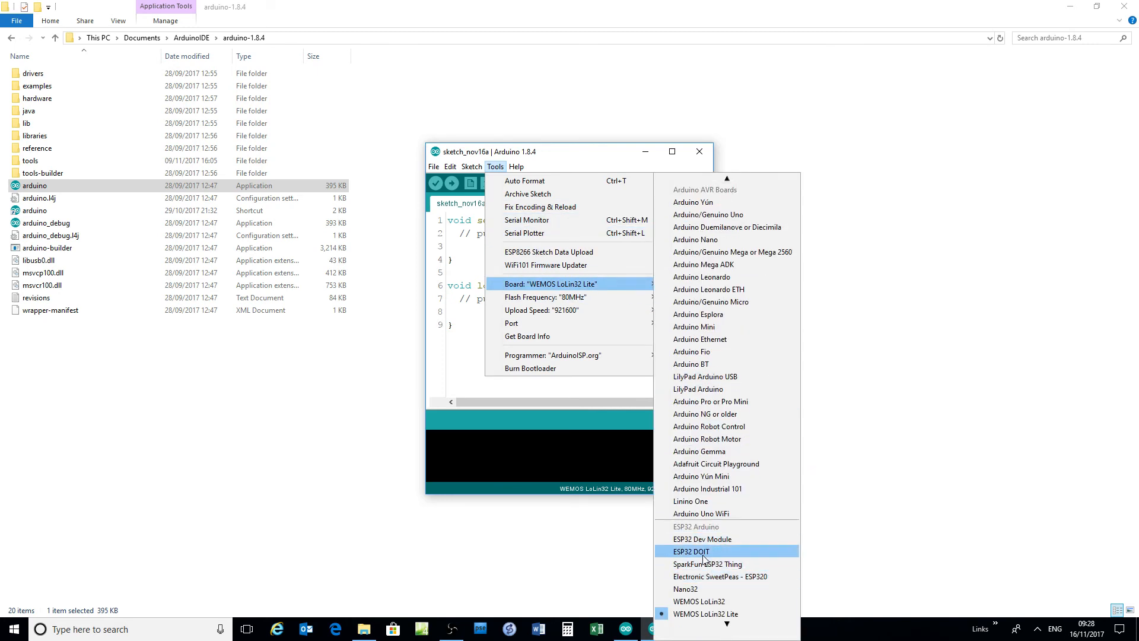
scroll("down", 3)
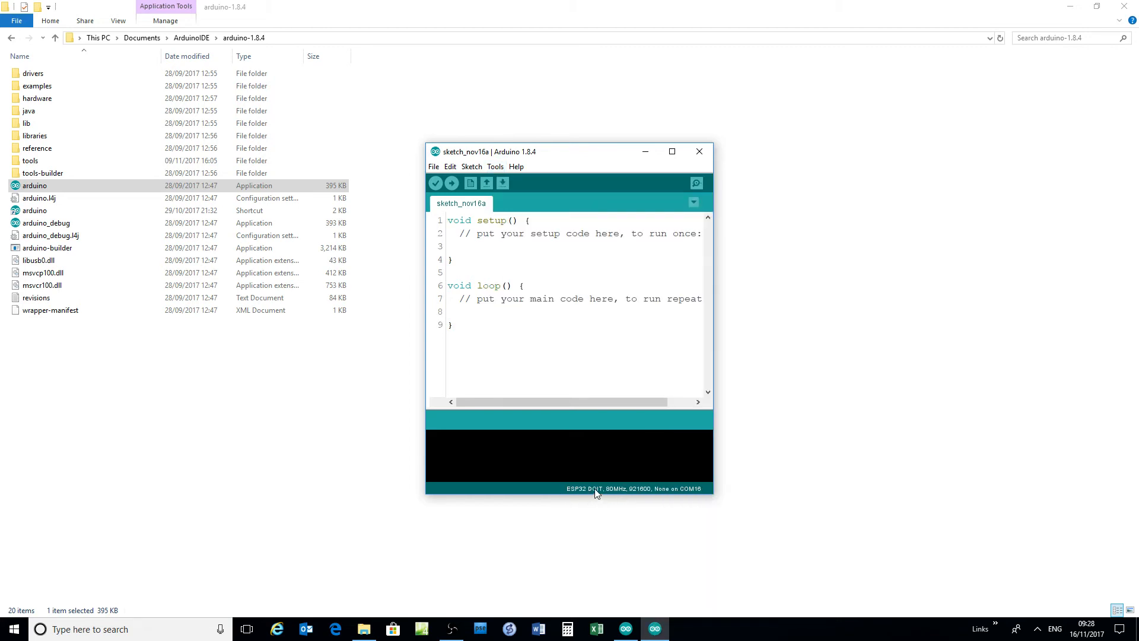
mouse_move(599, 499)
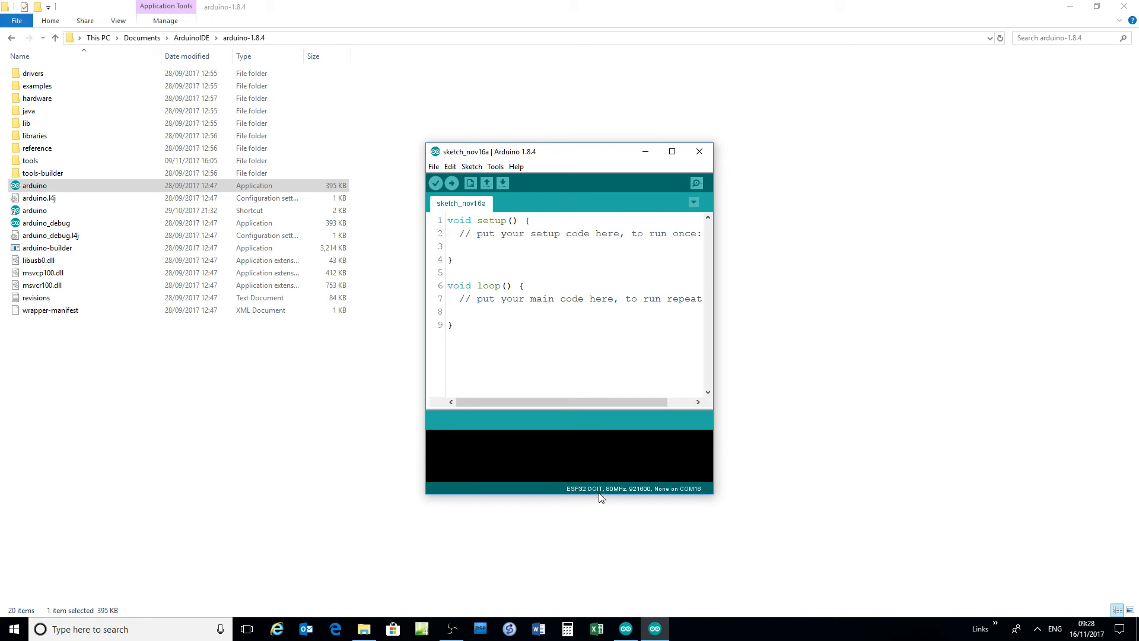
mouse_move(699, 152)
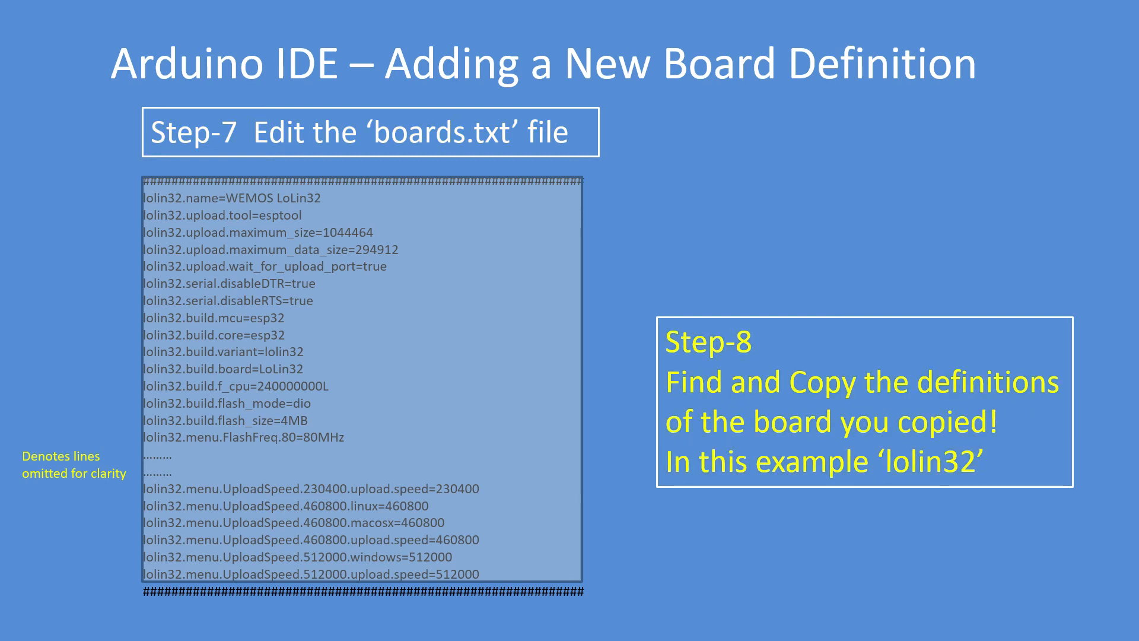
mouse_move(69, 498)
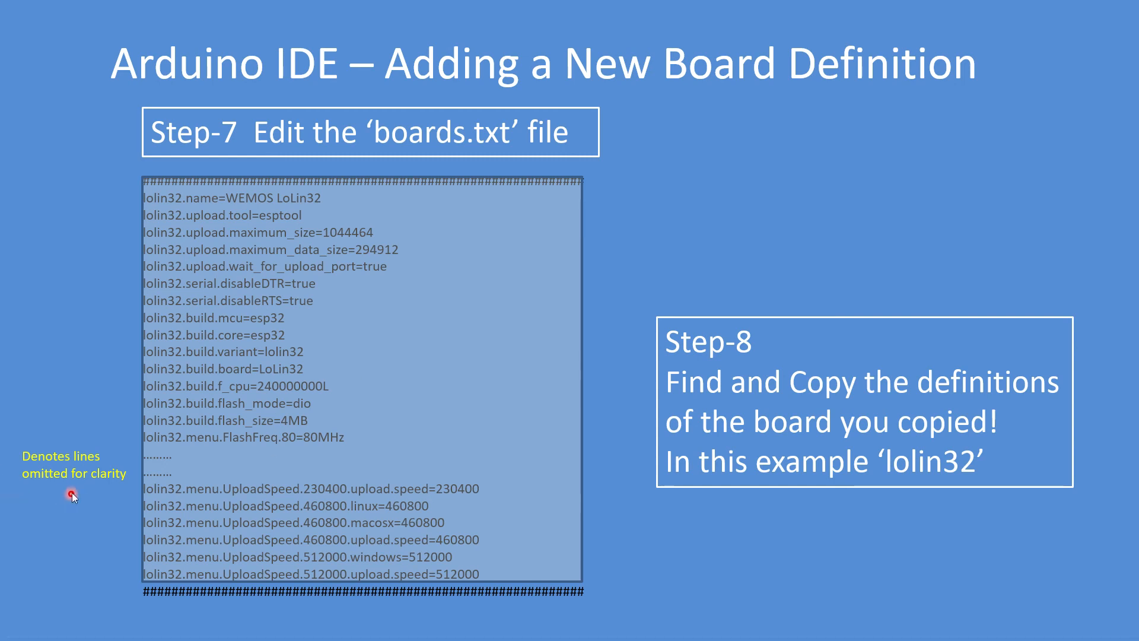
mouse_move(615, 327)
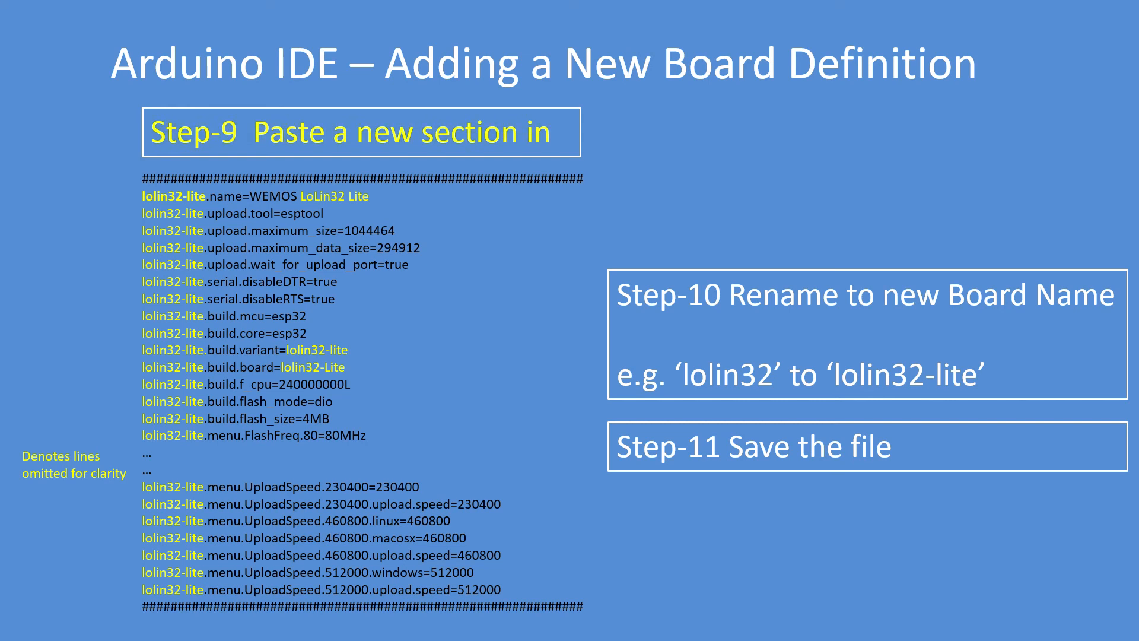
mouse_move(401, 38)
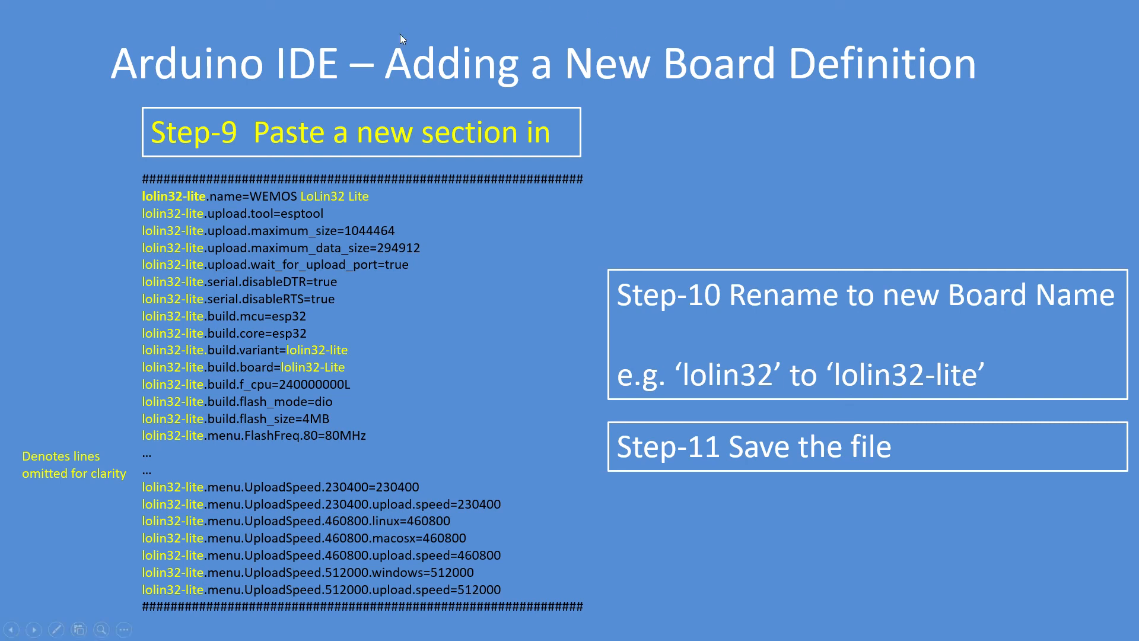
mouse_move(283, 381)
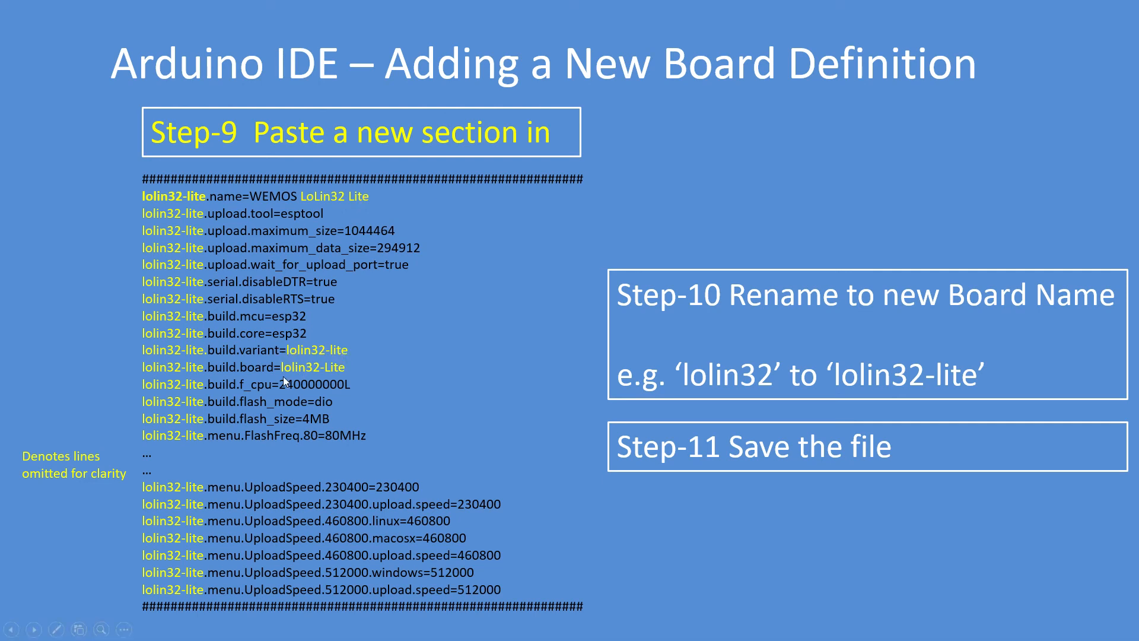